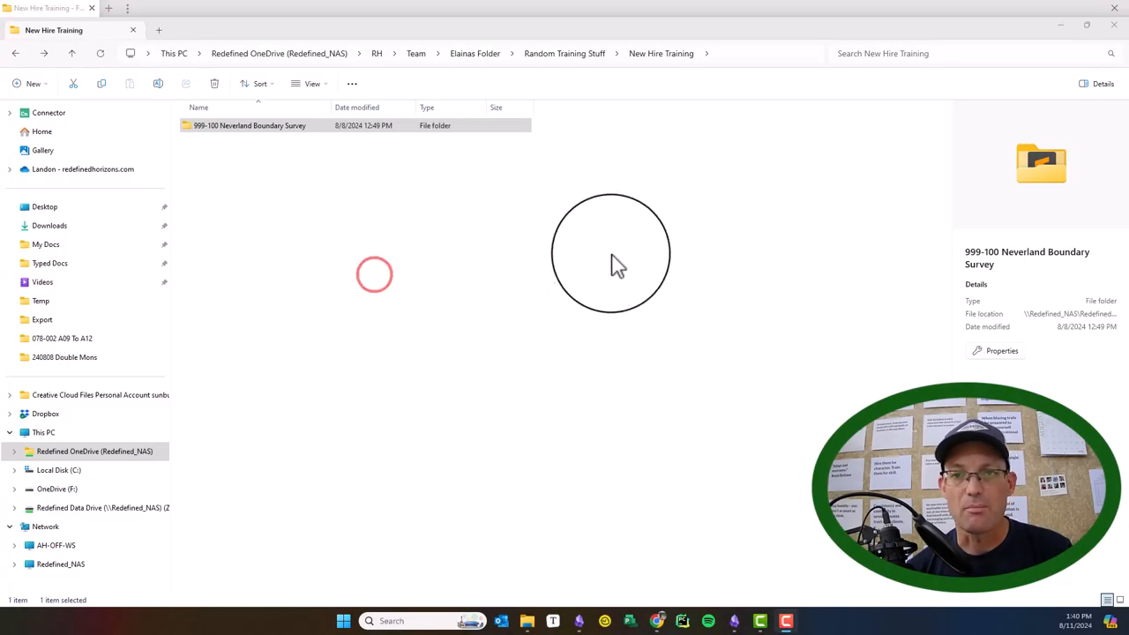
mouse_move(564, 168)
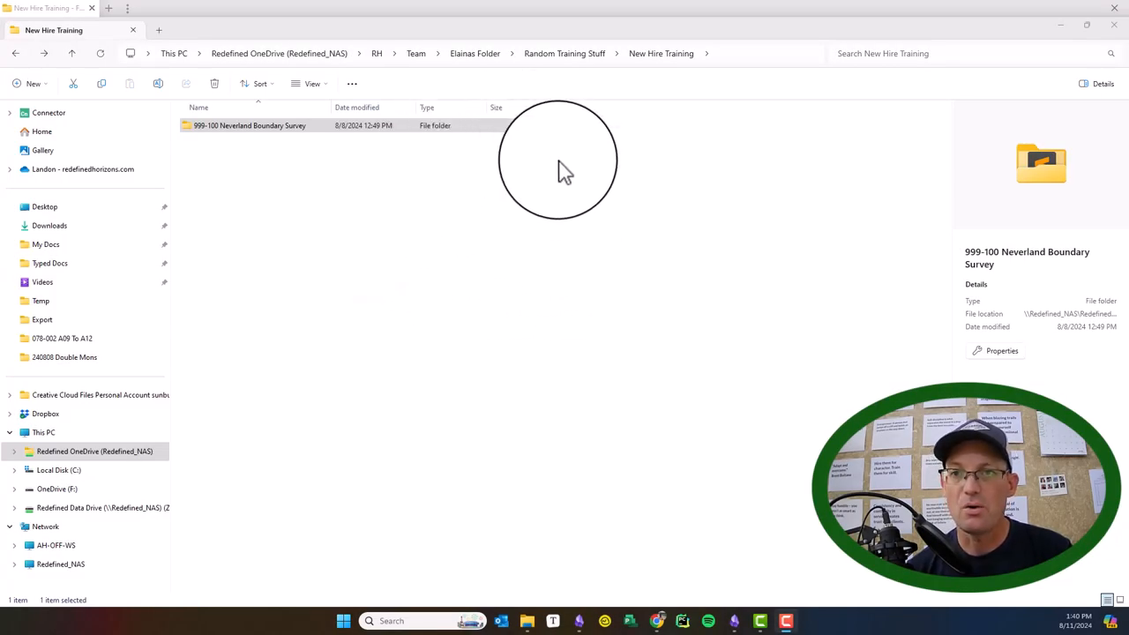
mouse_move(318, 231)
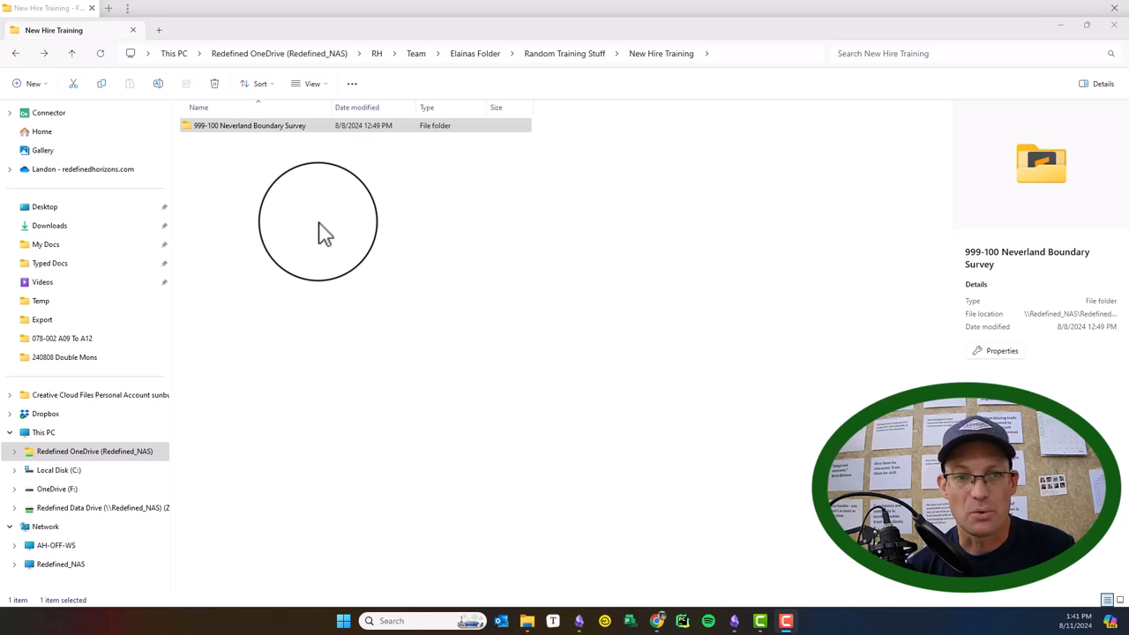
mouse_move(649, 110)
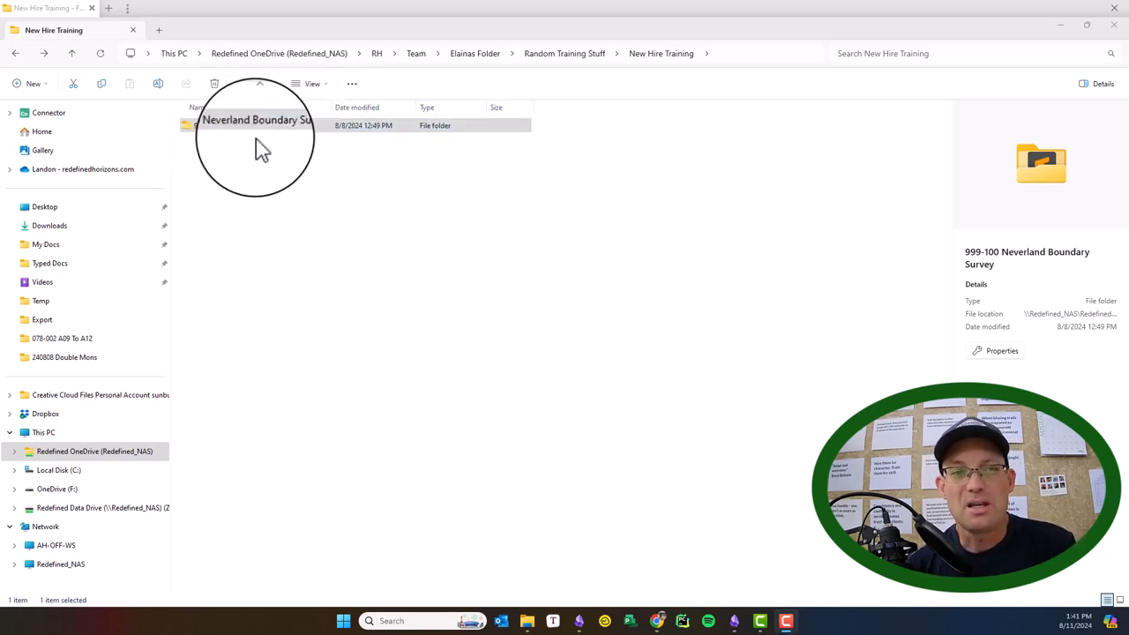
Step: Open the 999-100 Neverland Boundary Survey folder to list its 23 subfolders and files
click(282, 125)
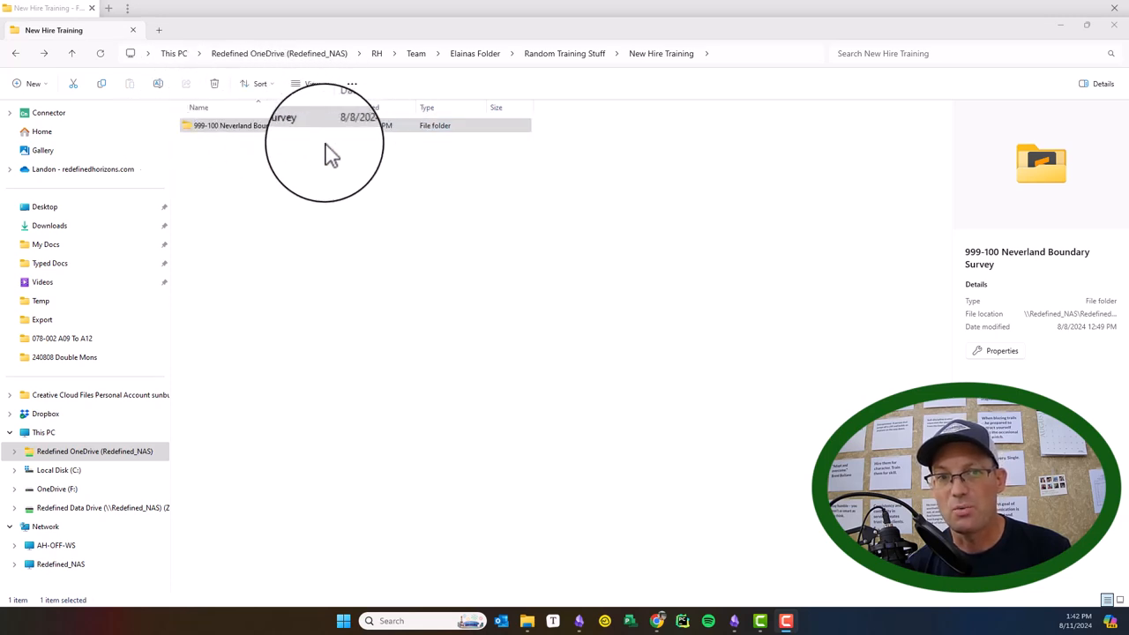
click(265, 126)
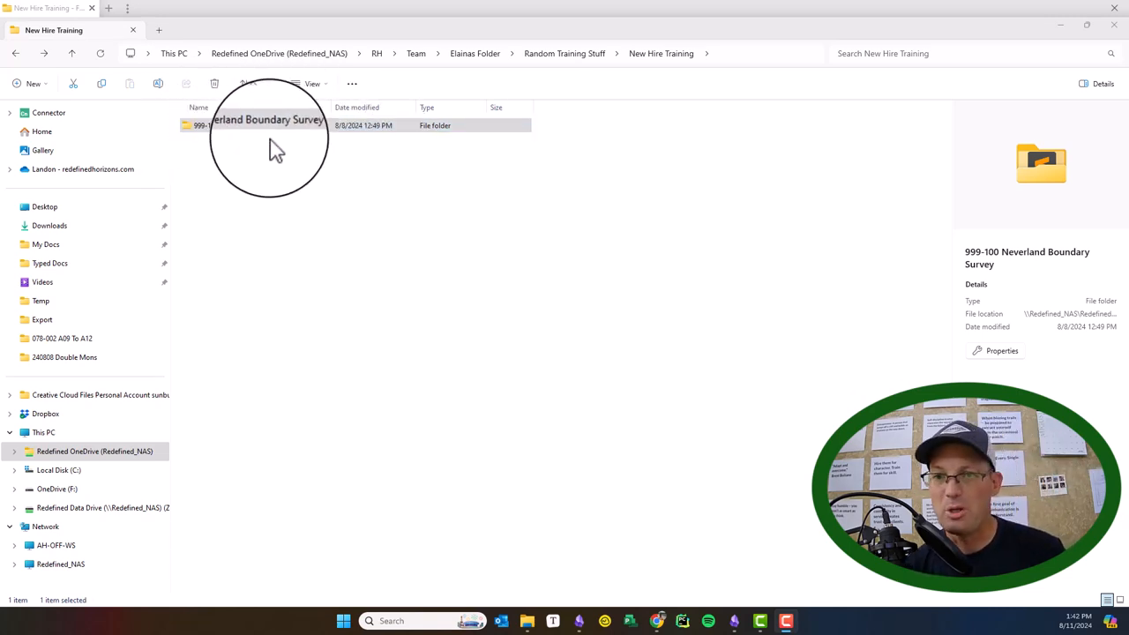
double_click(247, 124)
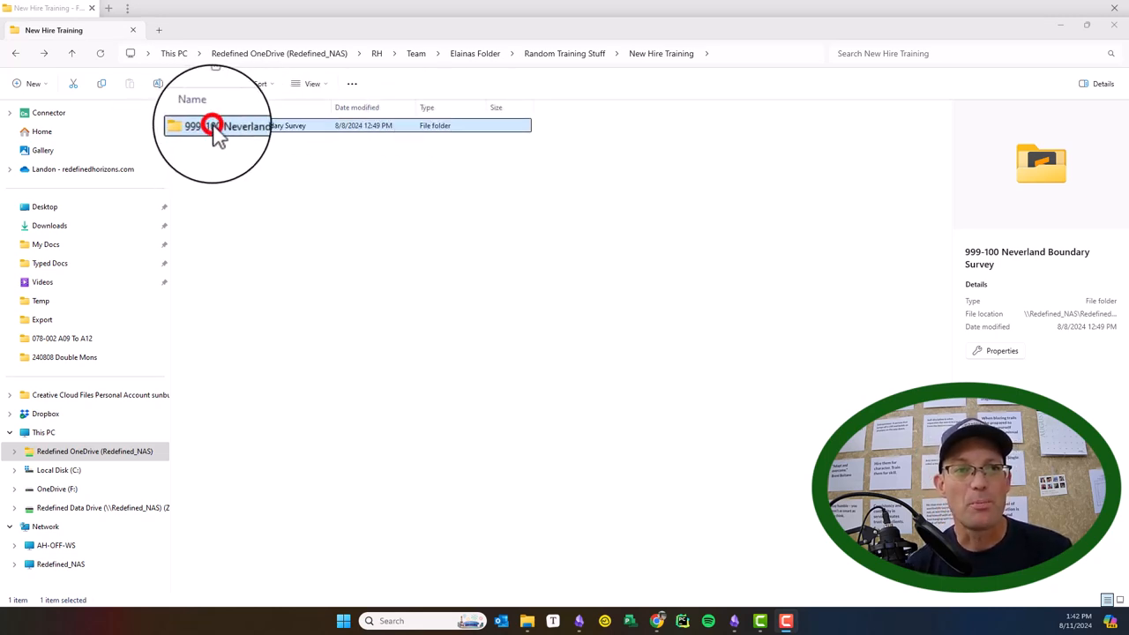
double_click(212, 126)
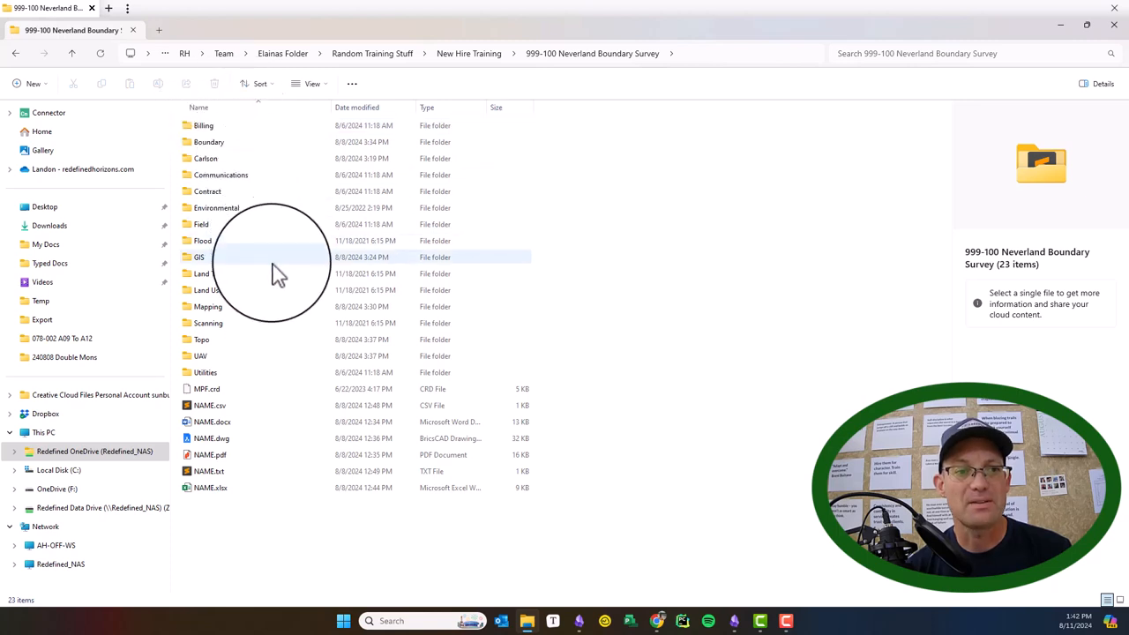
mouse_move(247, 375)
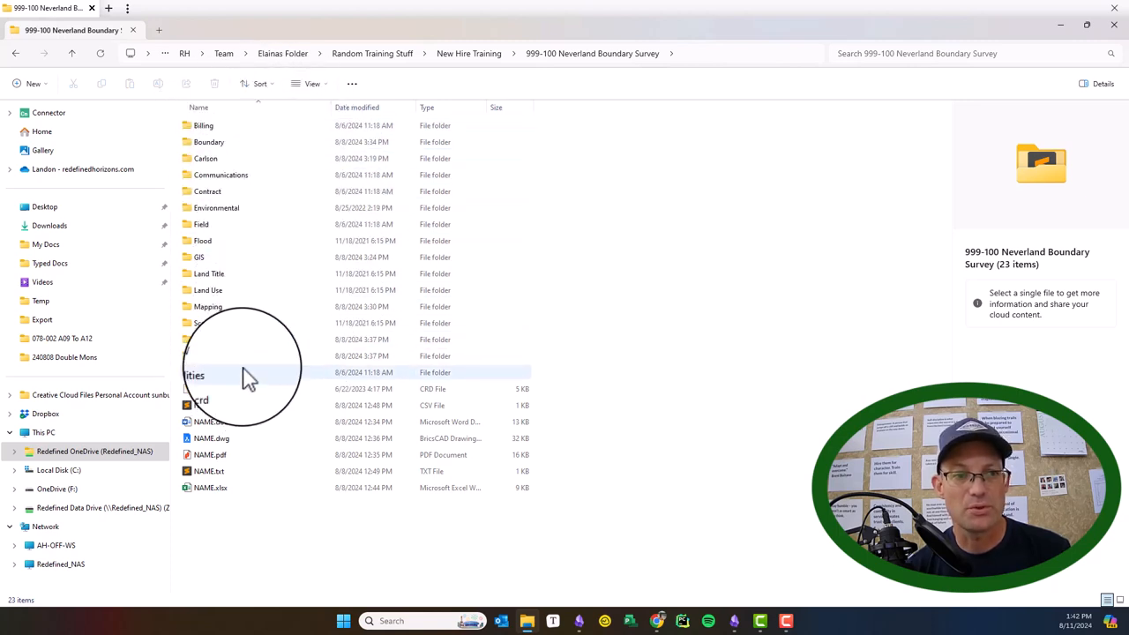
mouse_move(247, 375)
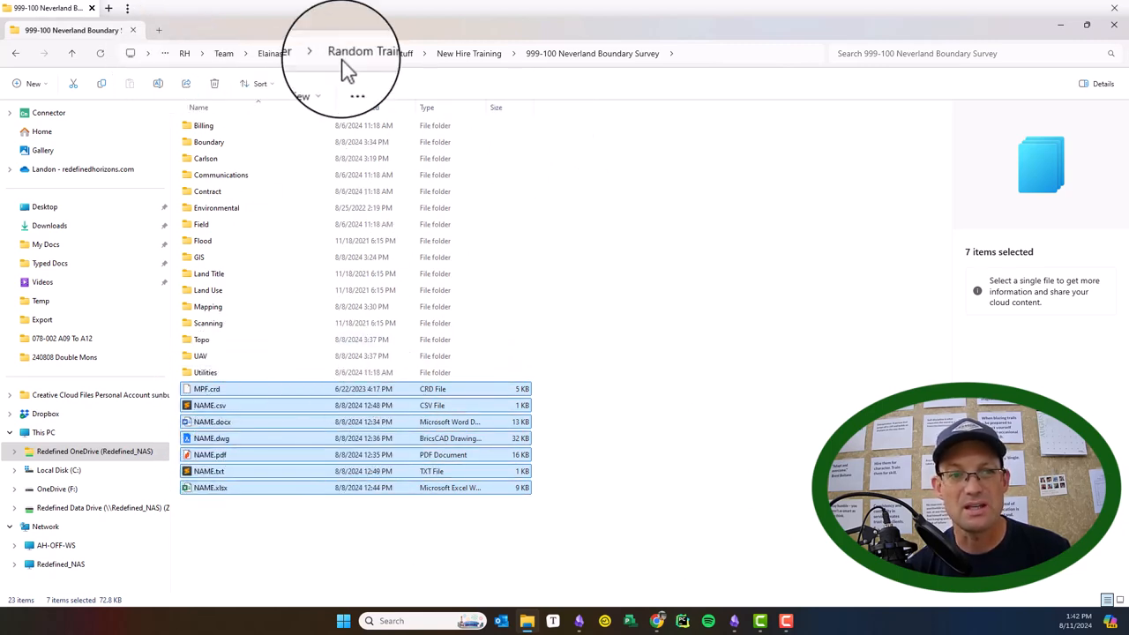
mouse_move(635, 70)
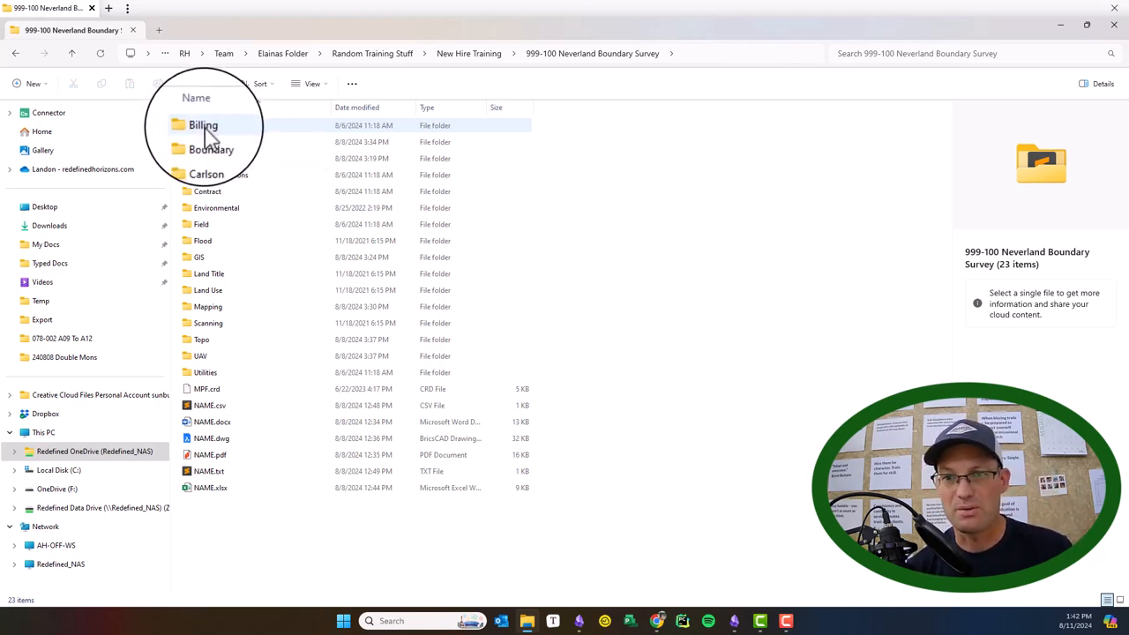
double_click(203, 125)
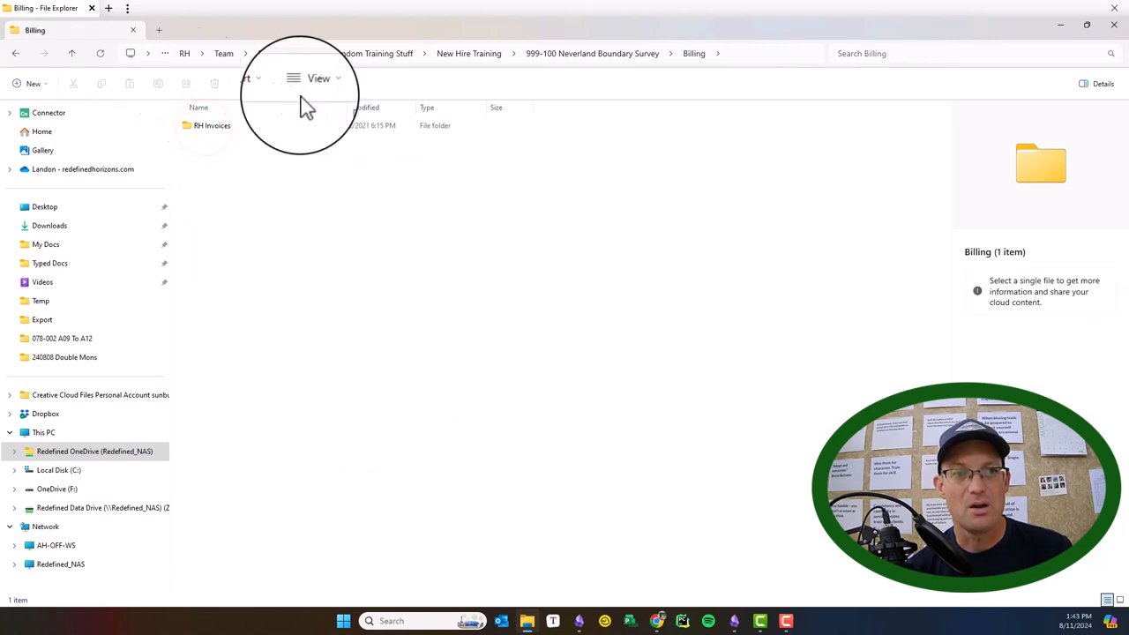
double_click(212, 125)
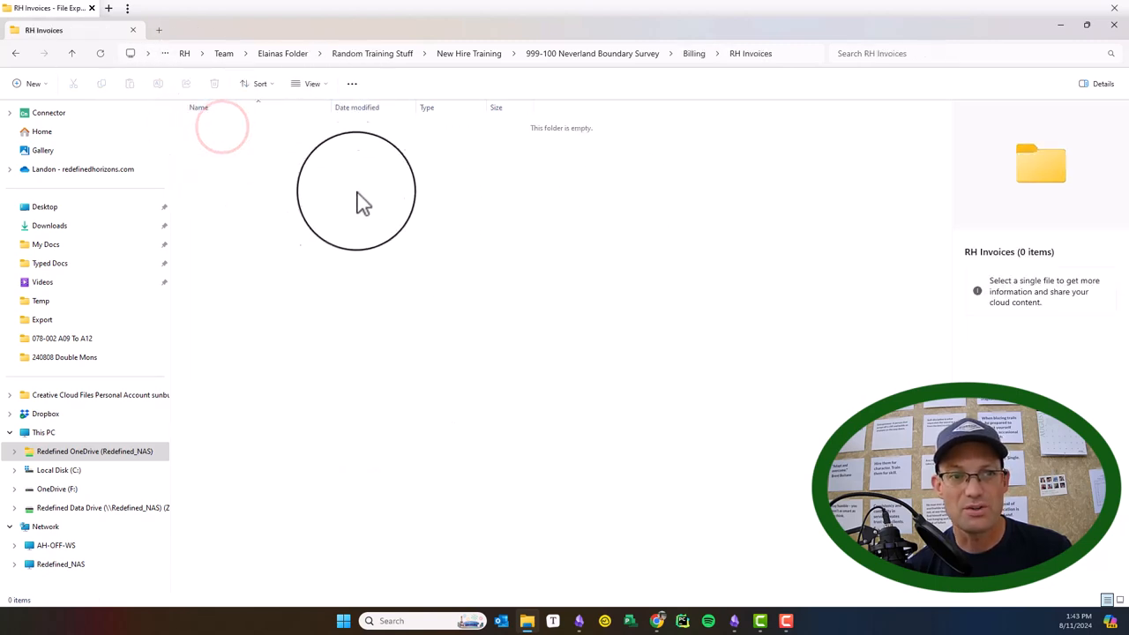
click(693, 52)
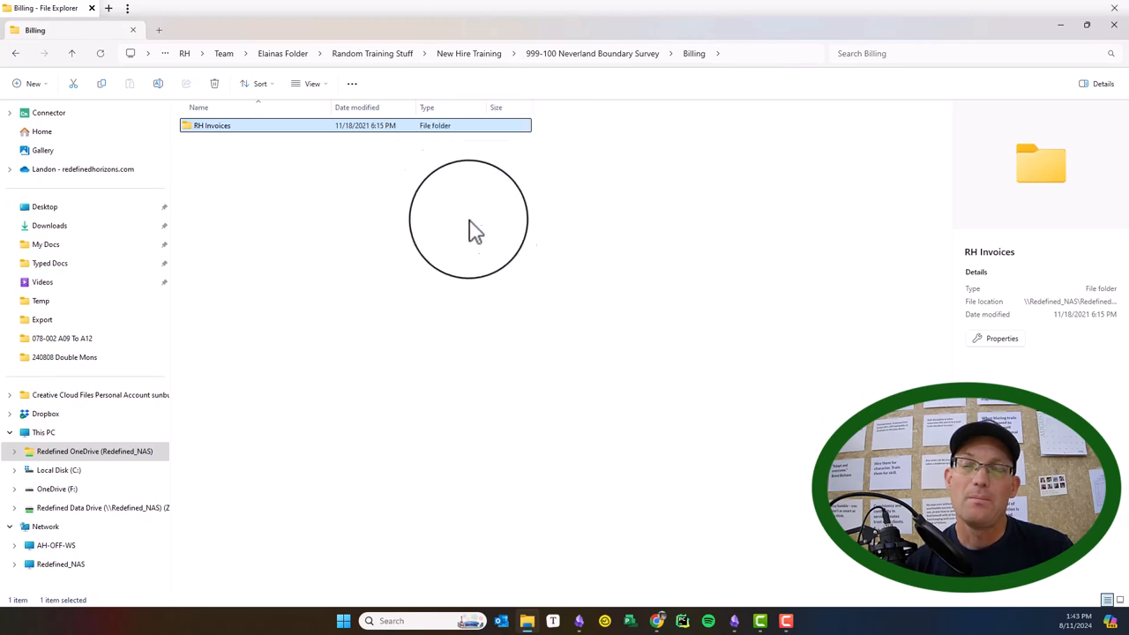
mouse_move(409, 220)
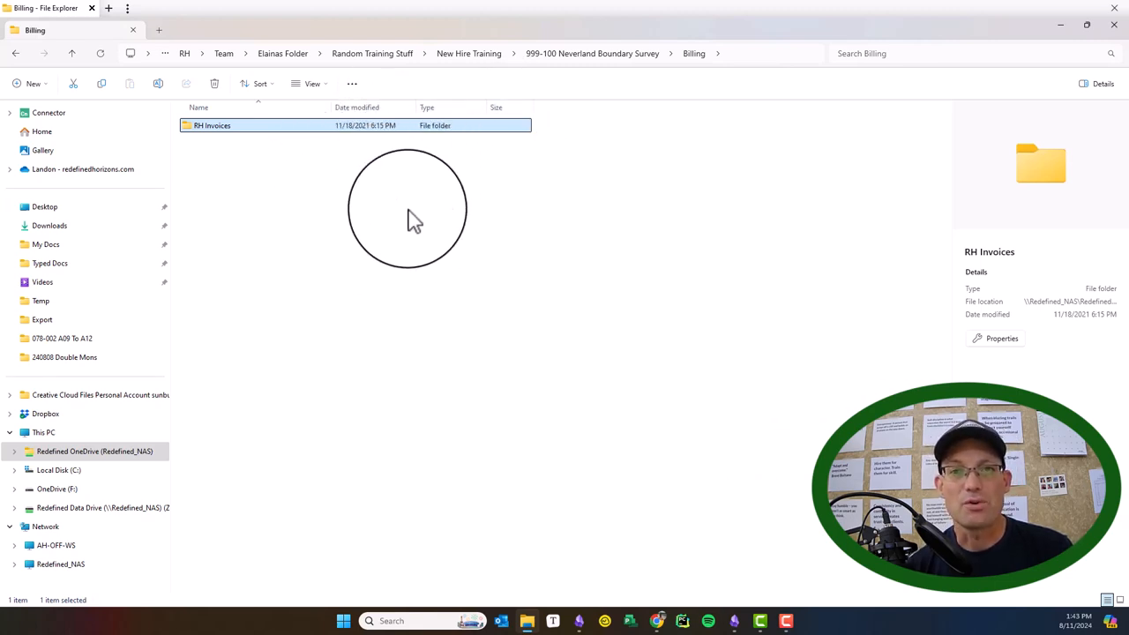
mouse_move(466, 173)
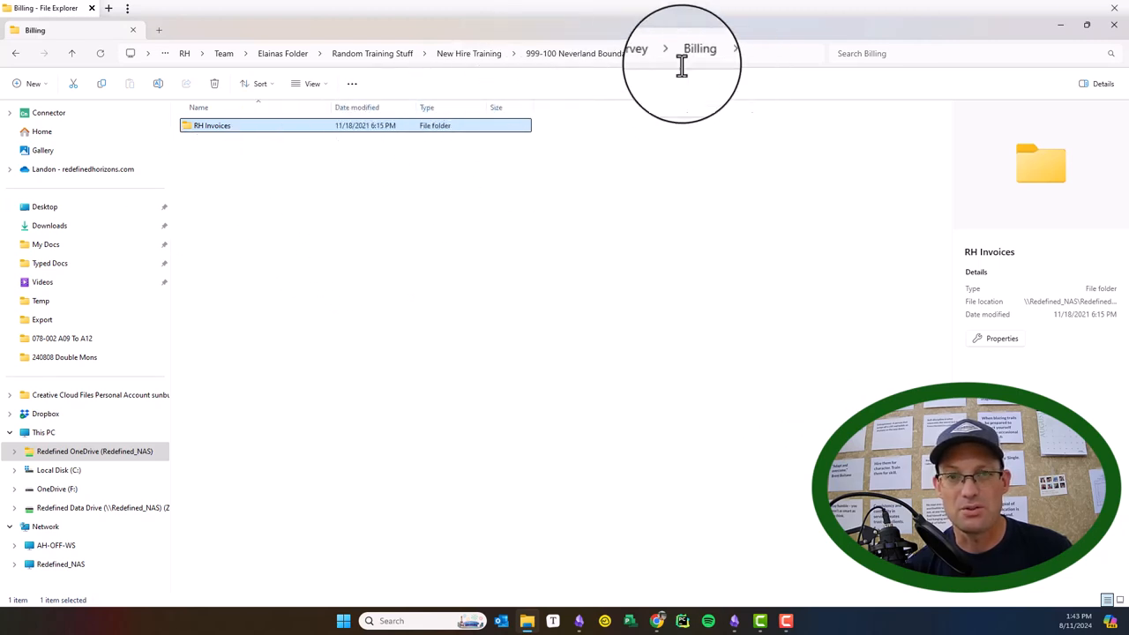
click(600, 53)
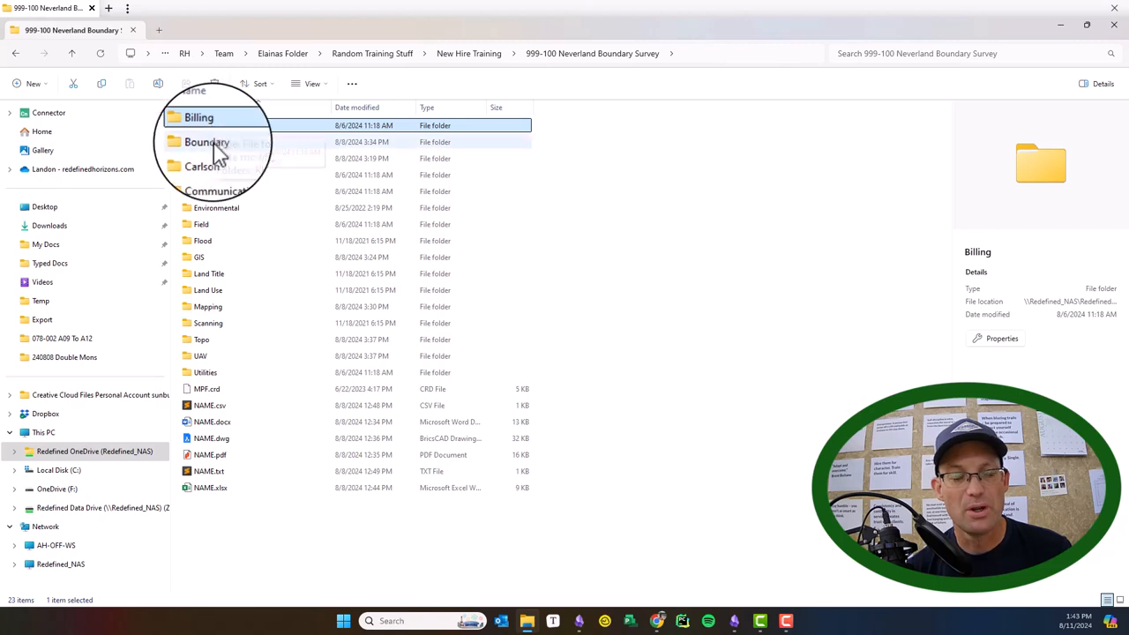
click(204, 142)
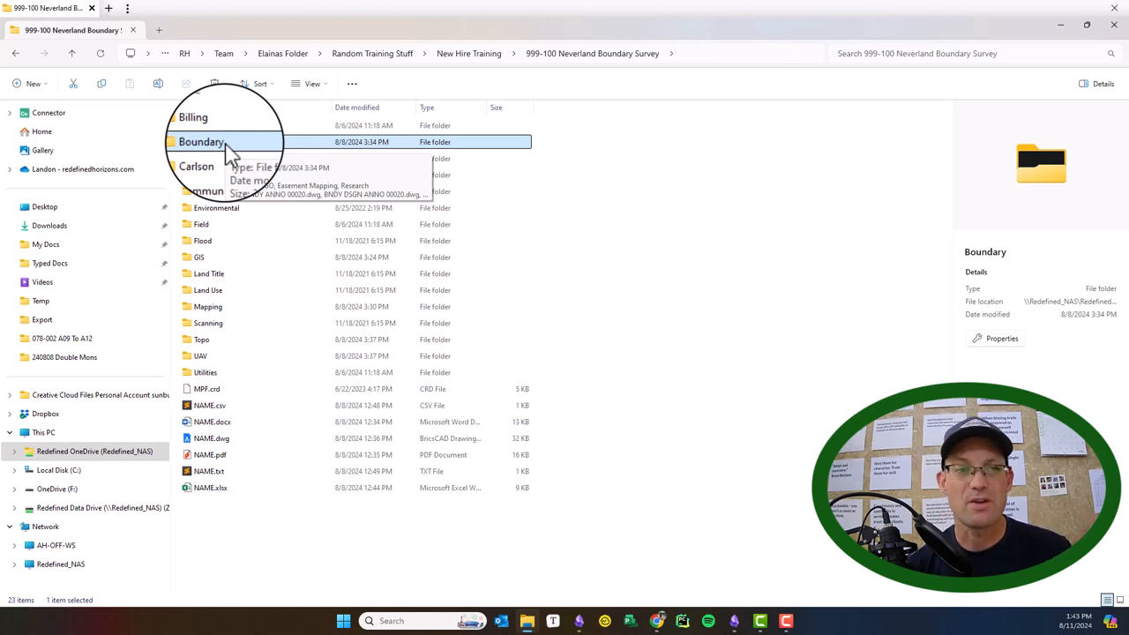
double_click(202, 141)
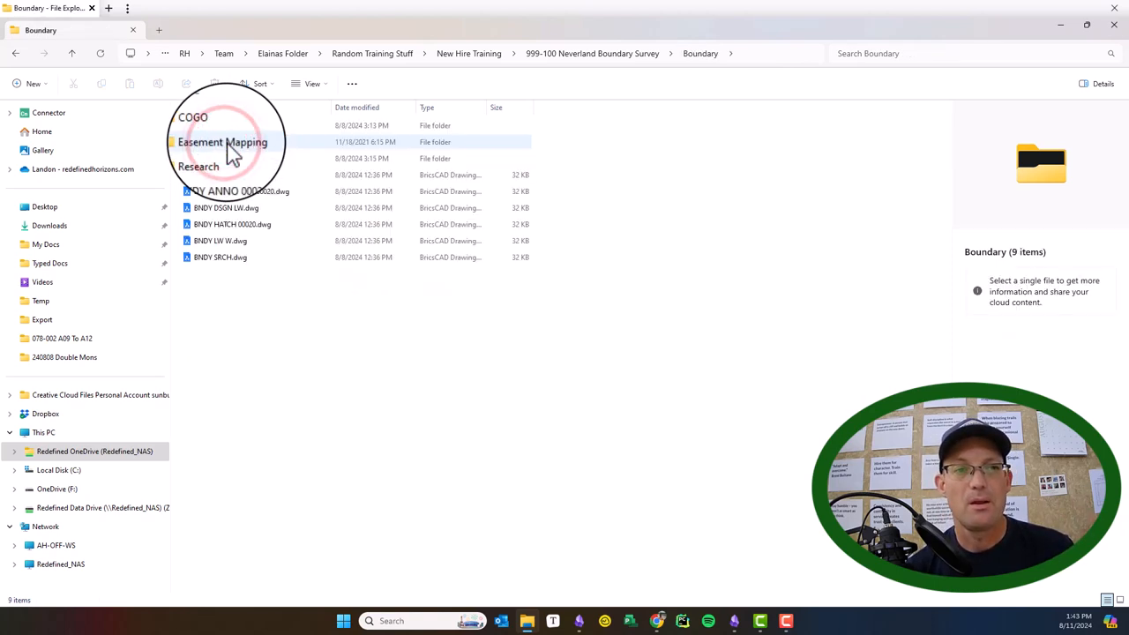
click(204, 125)
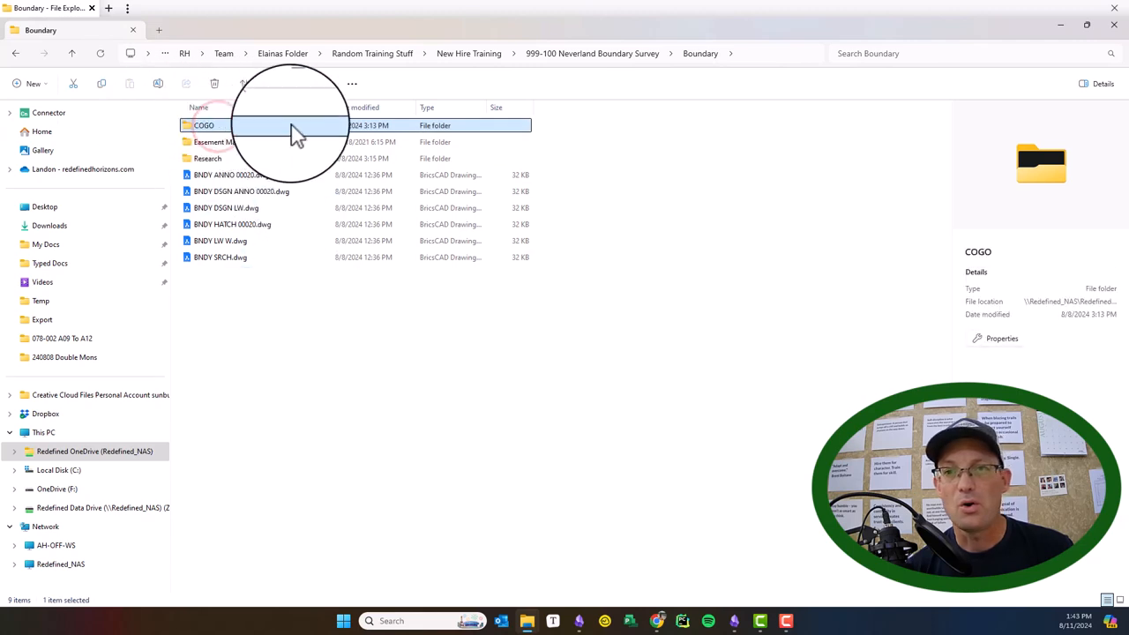
click(216, 142)
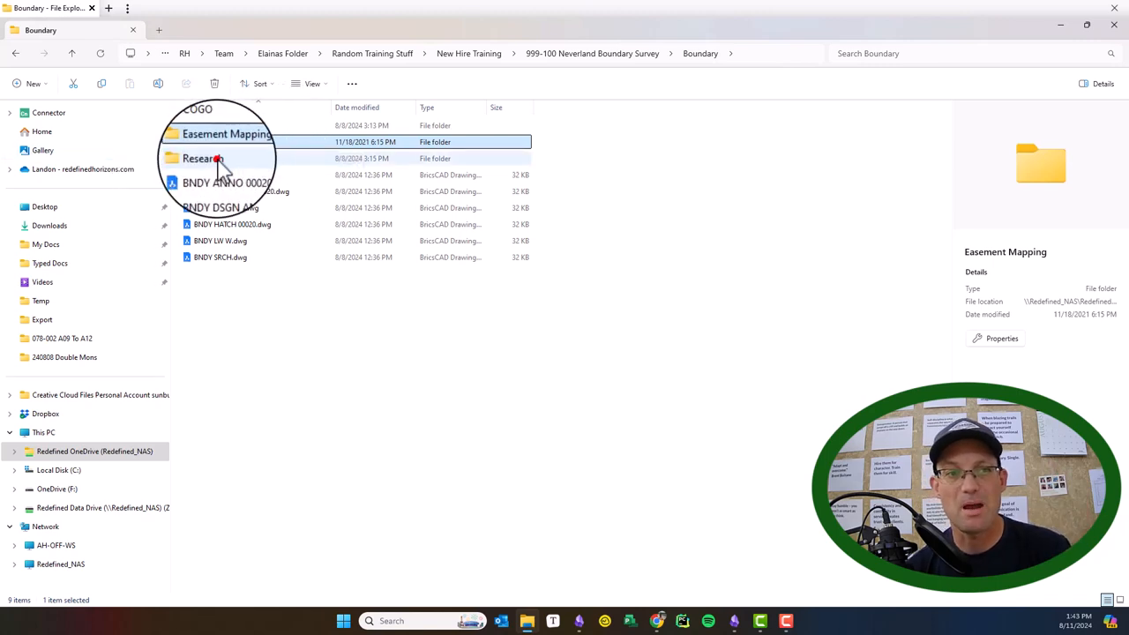
double_click(202, 158)
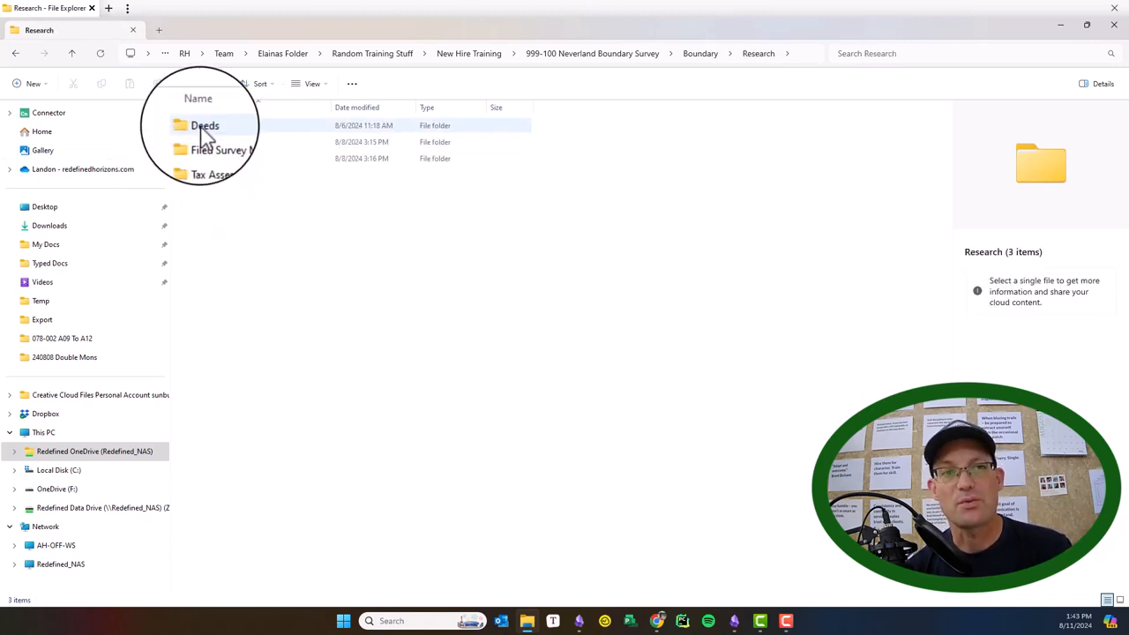
click(202, 125)
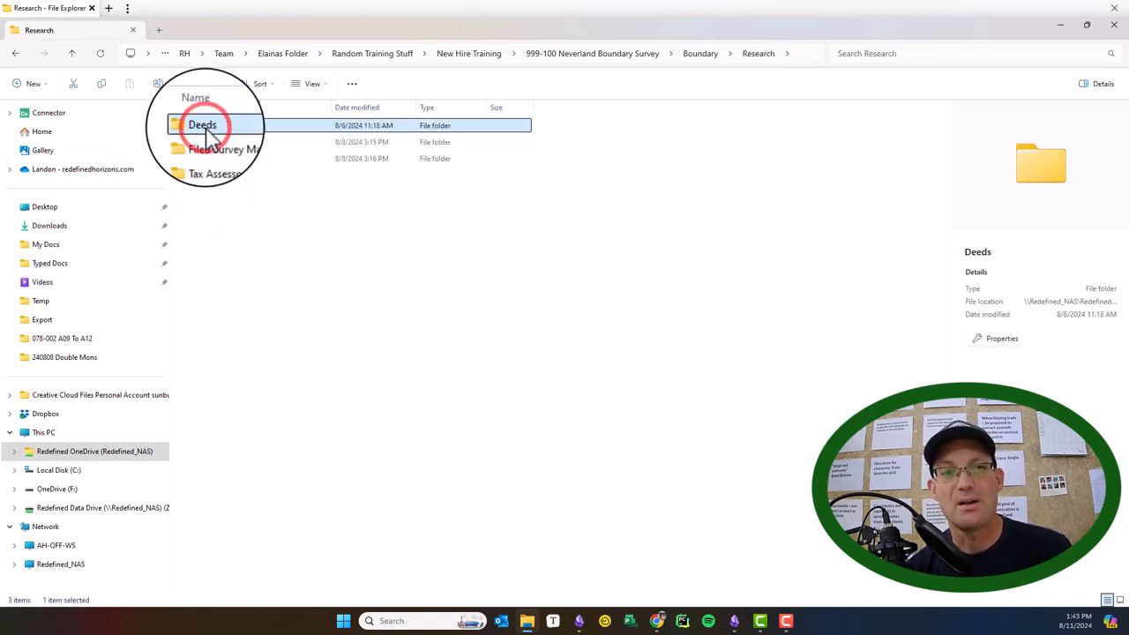
double_click(202, 124)
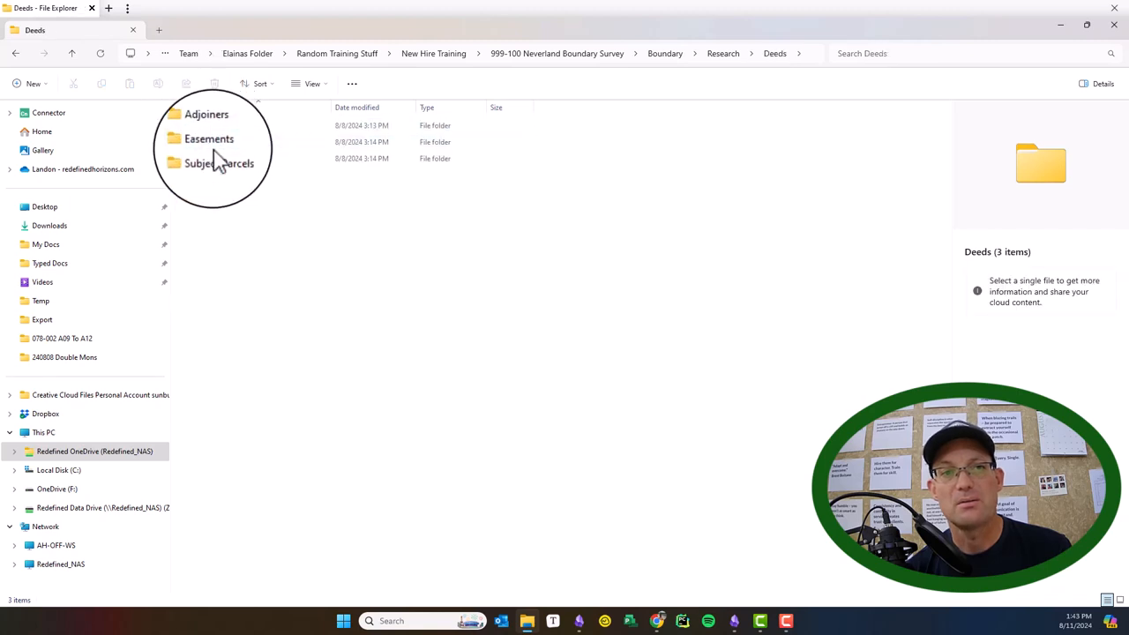
click(214, 158)
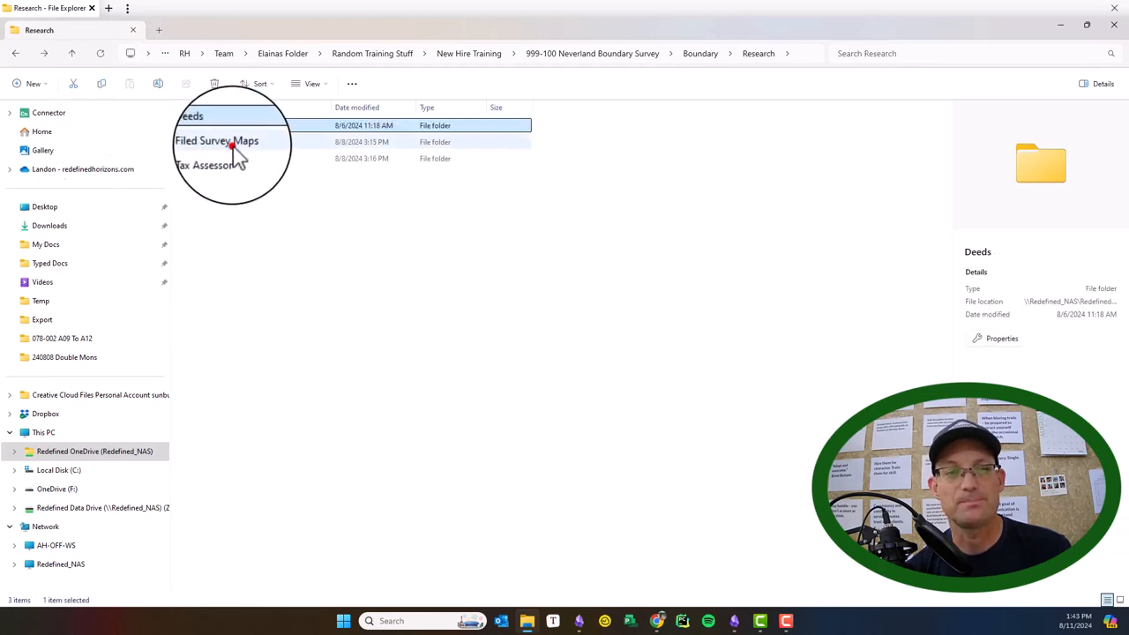
click(220, 141)
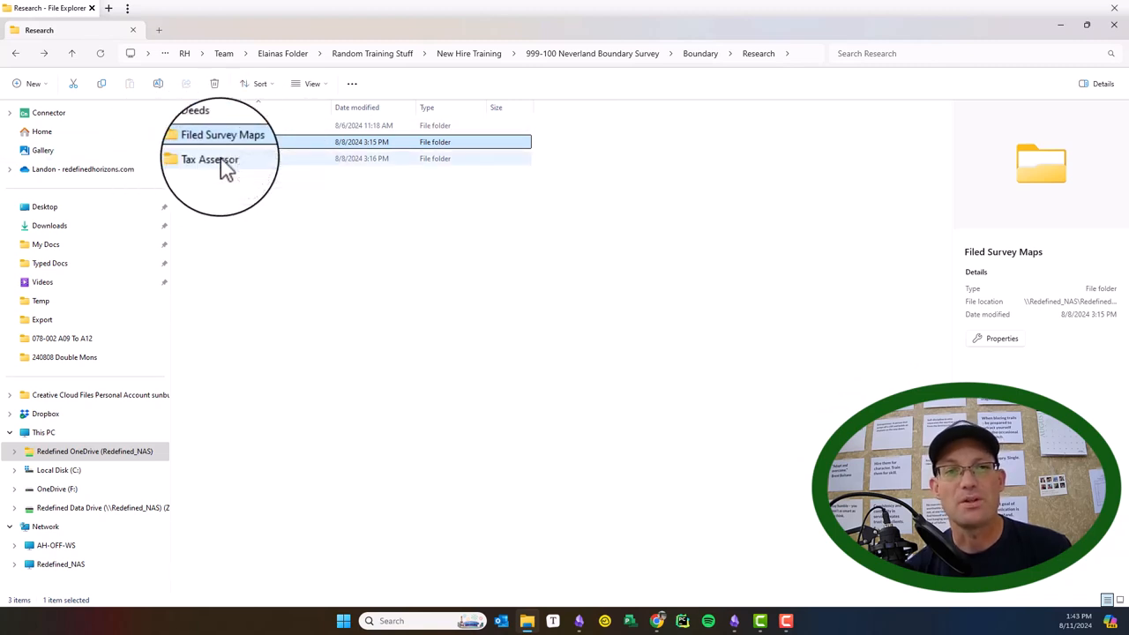
click(699, 53)
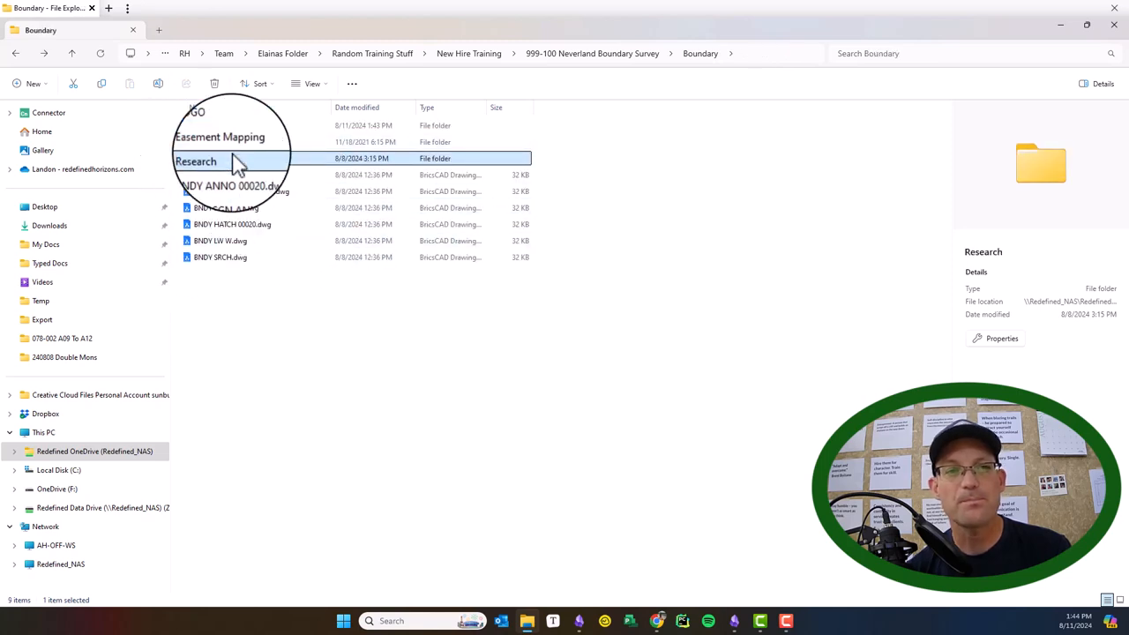
mouse_move(282, 278)
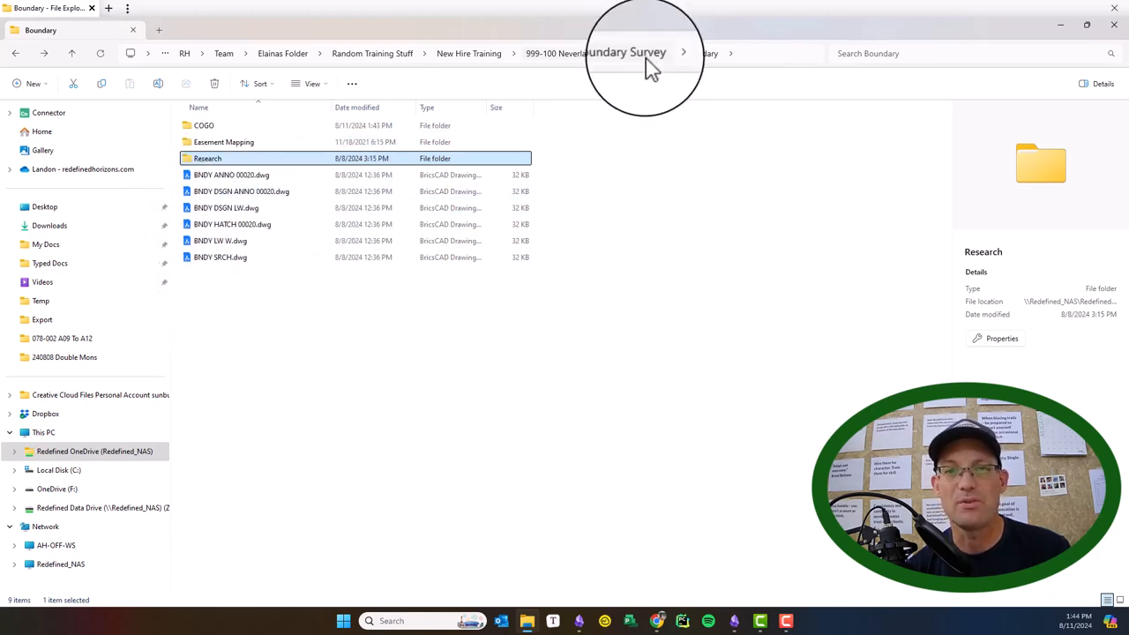
click(621, 52)
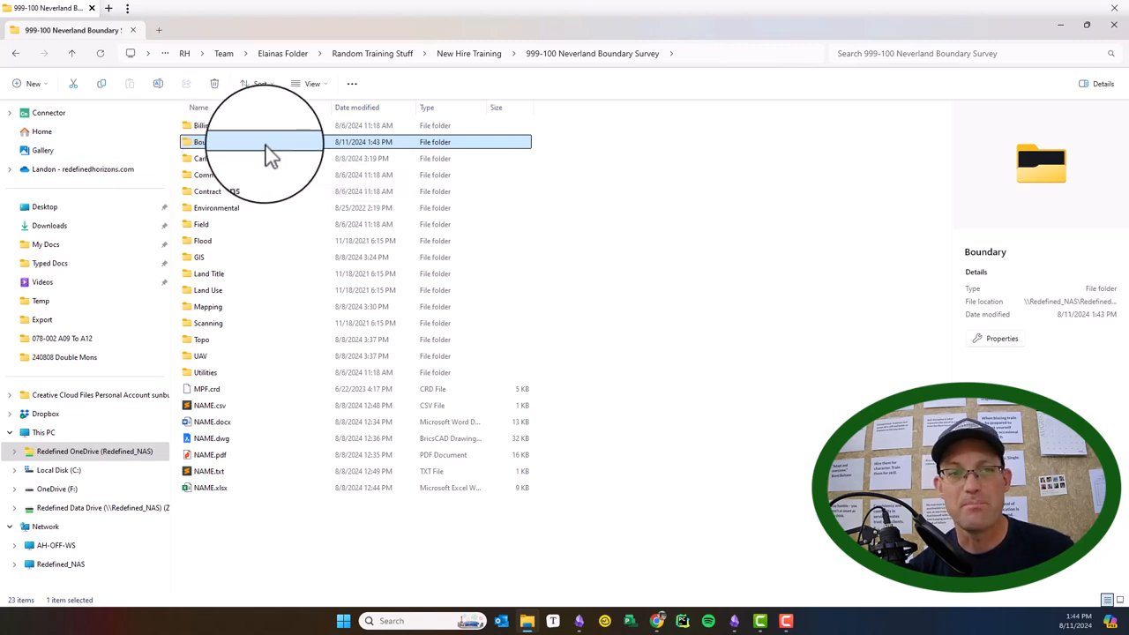
click(207, 157)
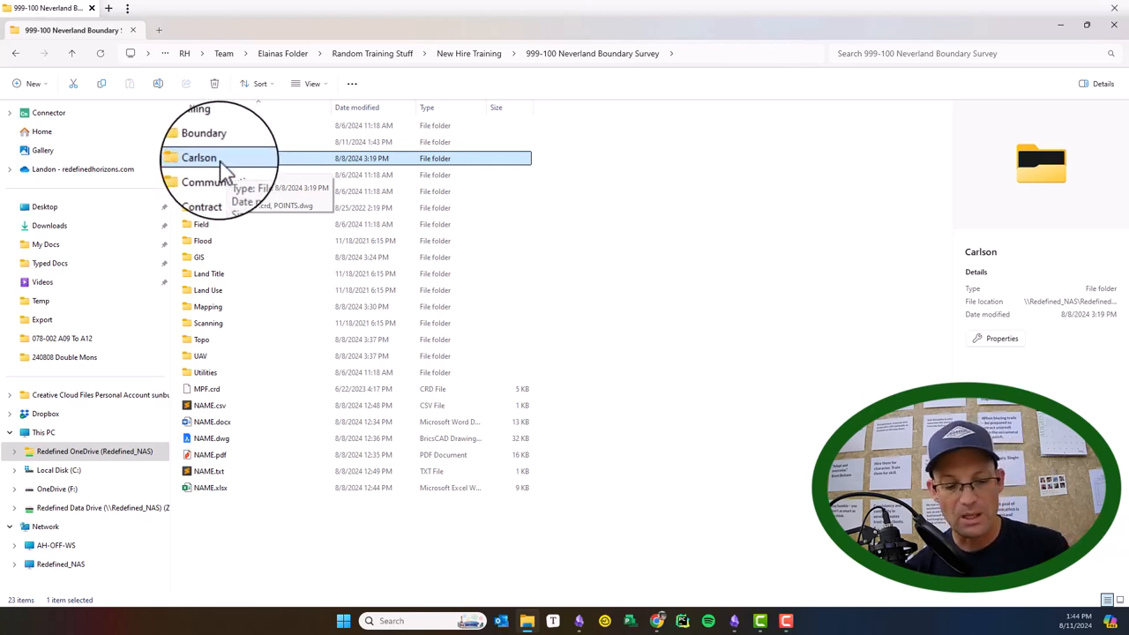
double_click(206, 158)
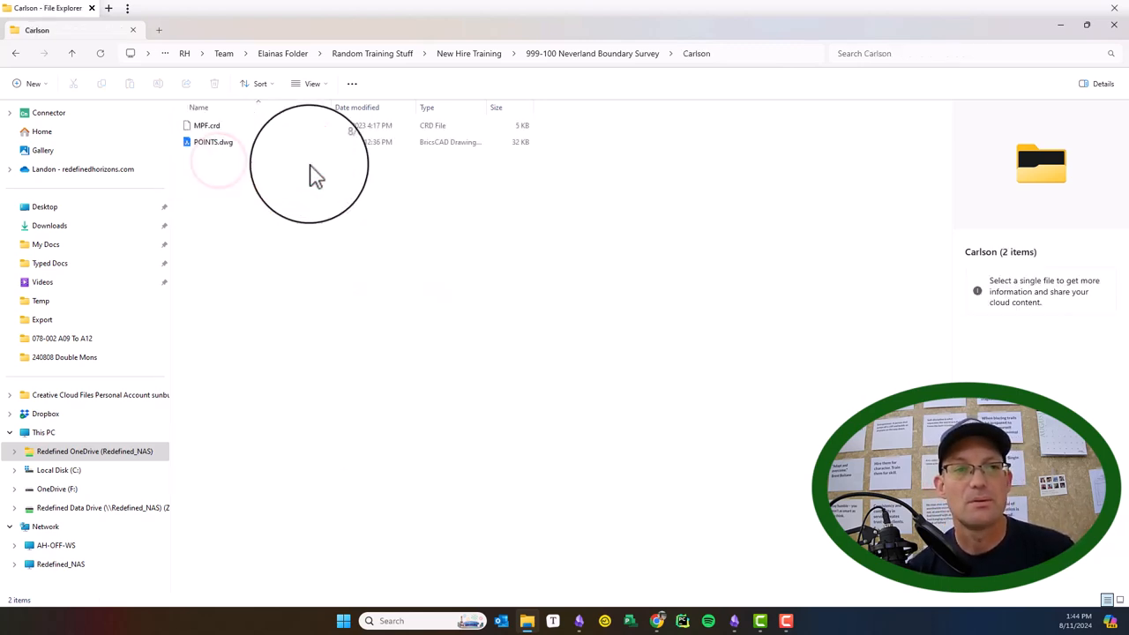
mouse_move(679, 243)
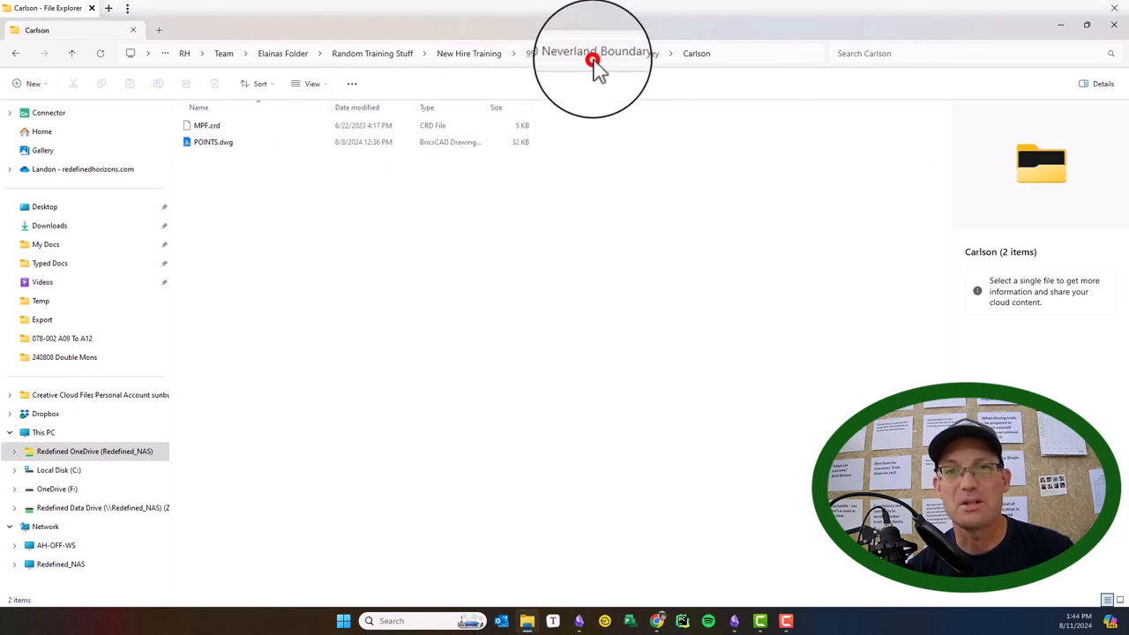
click(594, 53)
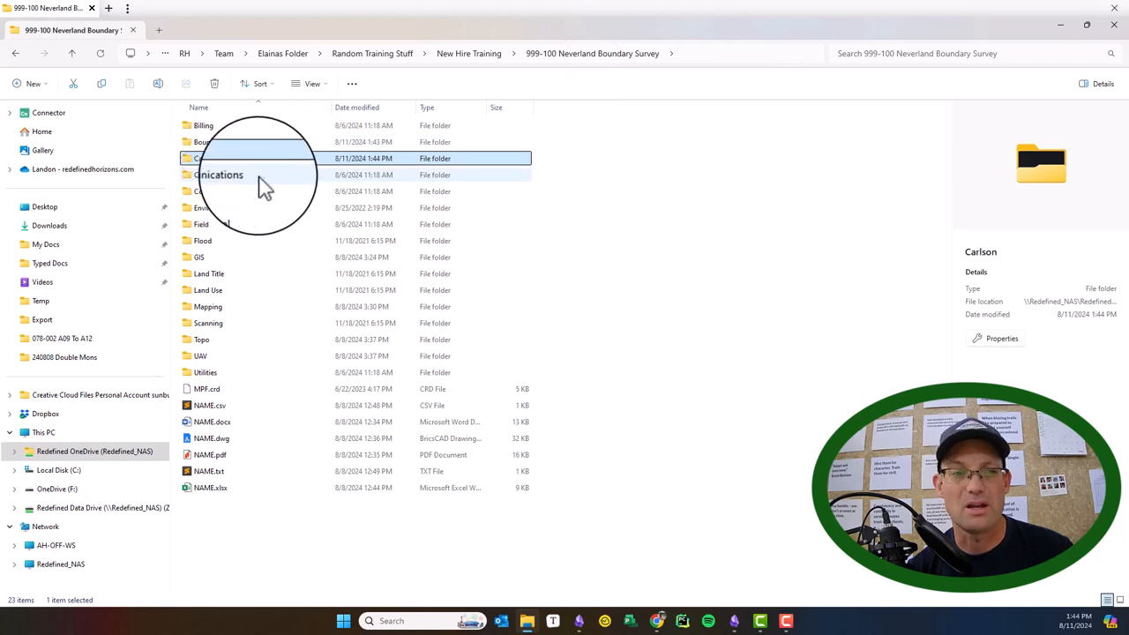
click(219, 174)
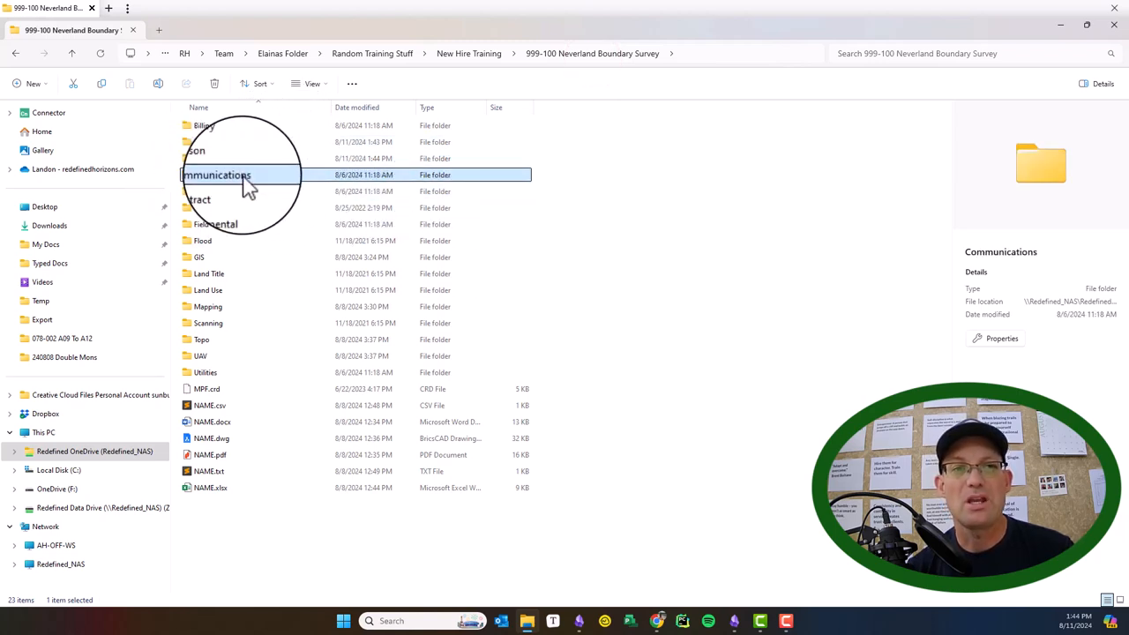
double_click(238, 175)
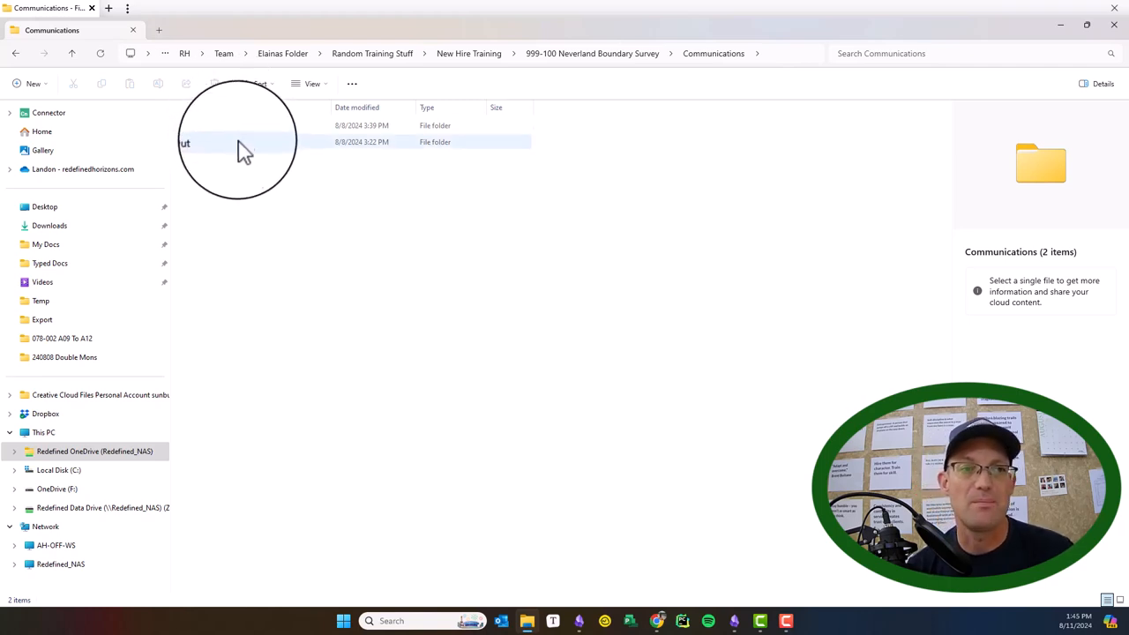
click(239, 142)
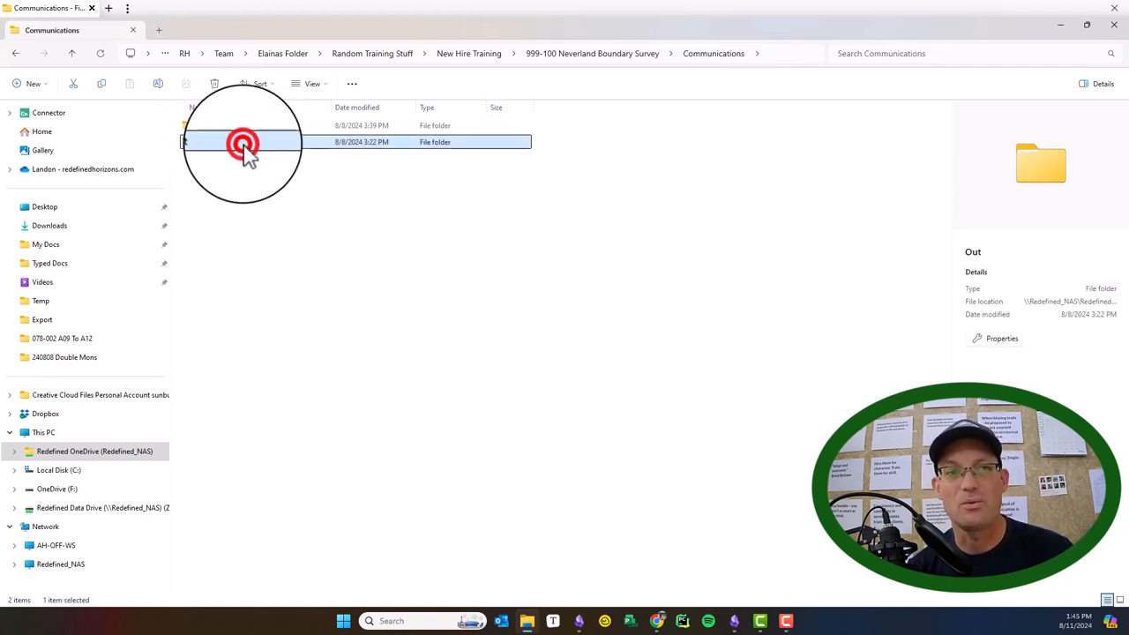
double_click(246, 141)
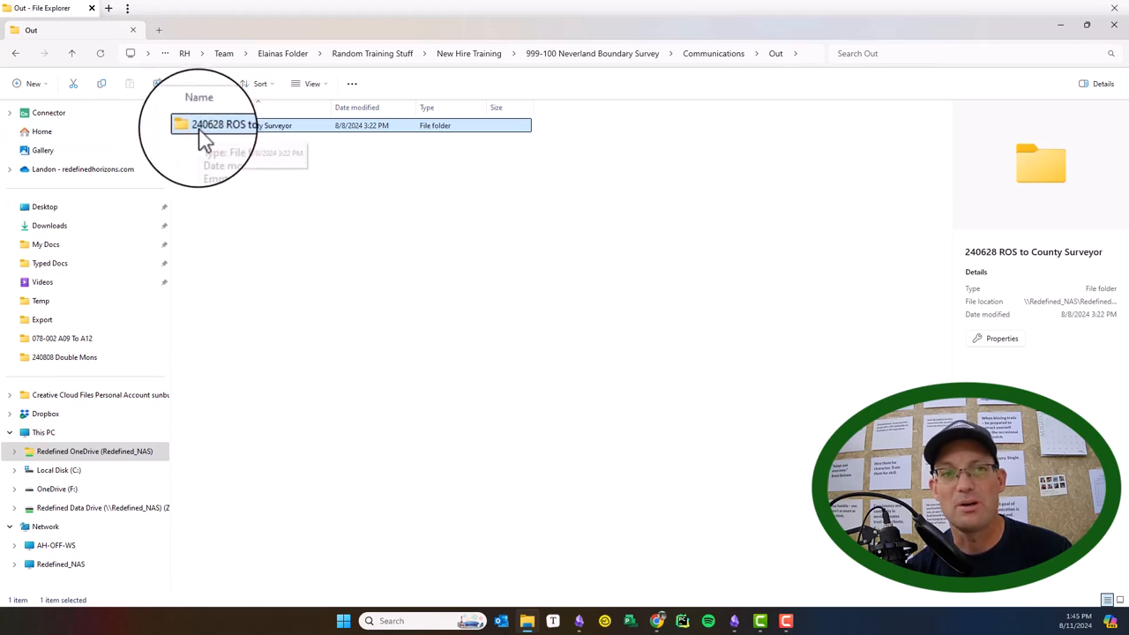
mouse_move(379, 249)
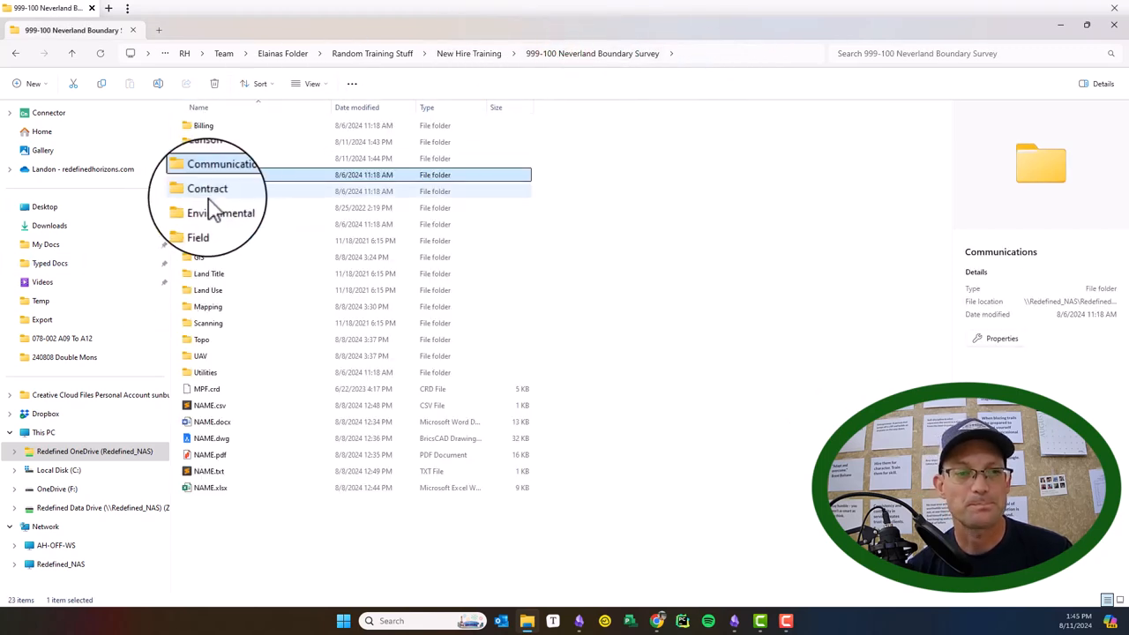
click(209, 191)
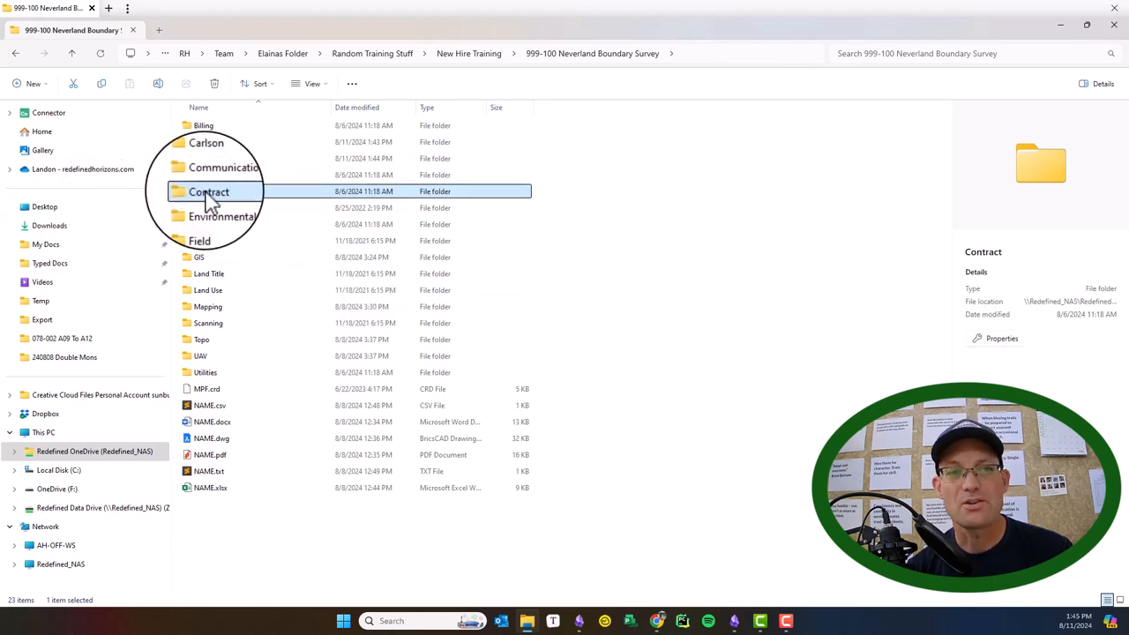
double_click(209, 192)
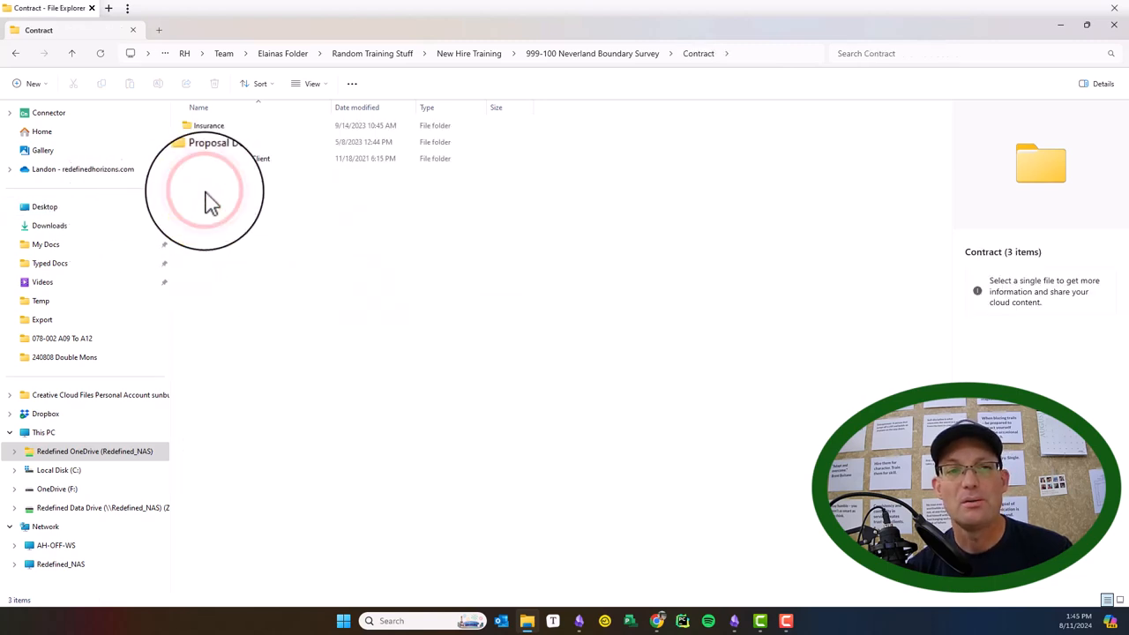
click(198, 142)
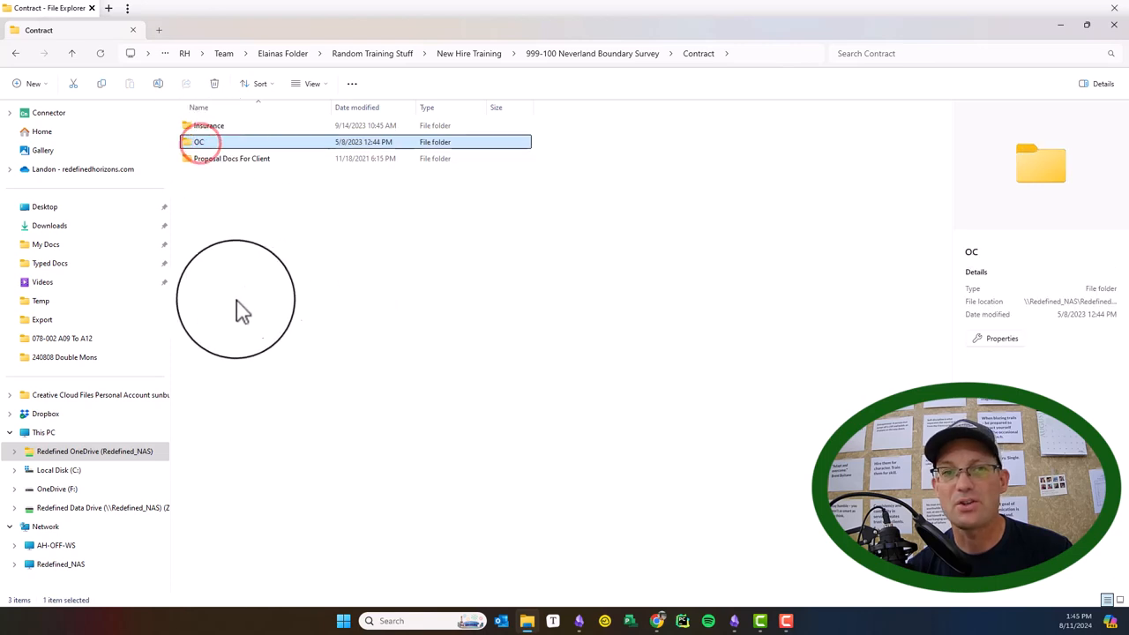
mouse_move(675, 435)
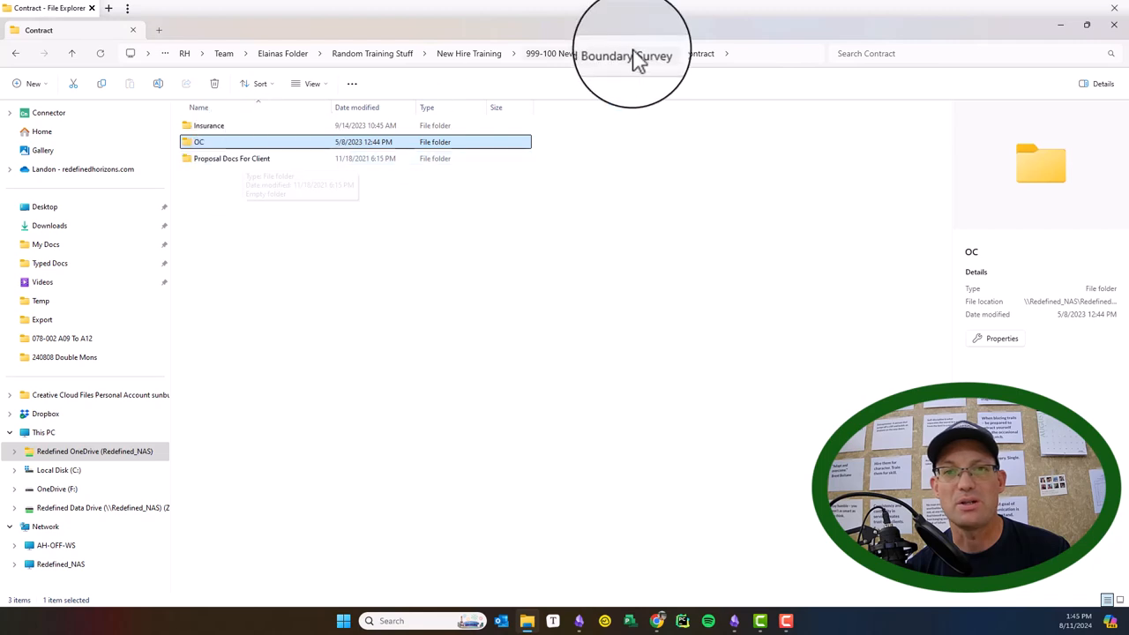
click(627, 54)
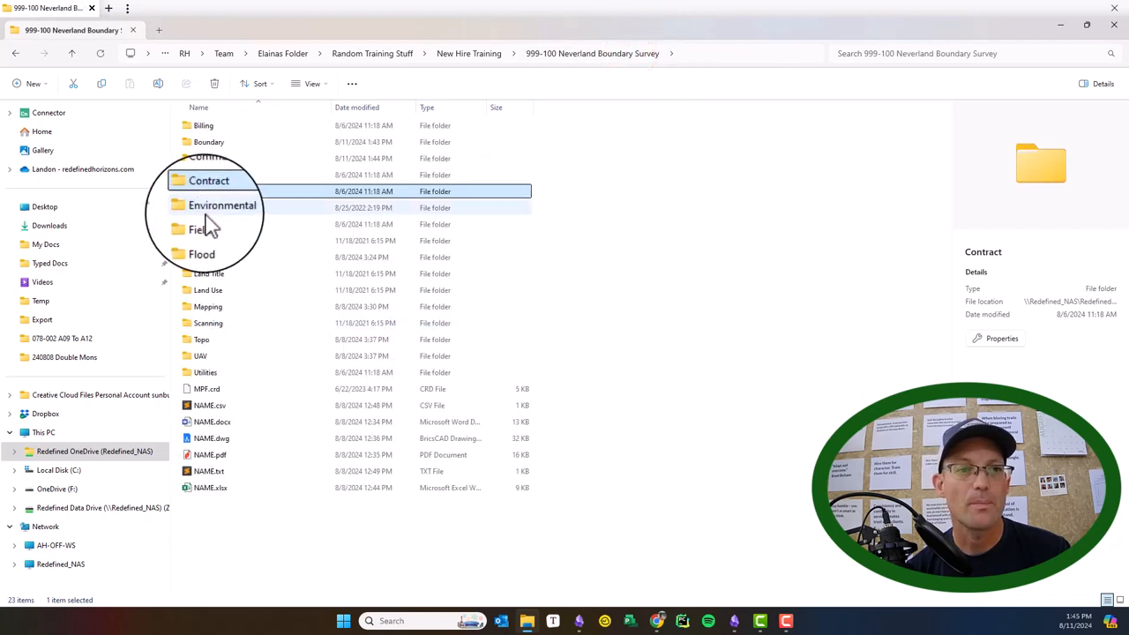
click(216, 207)
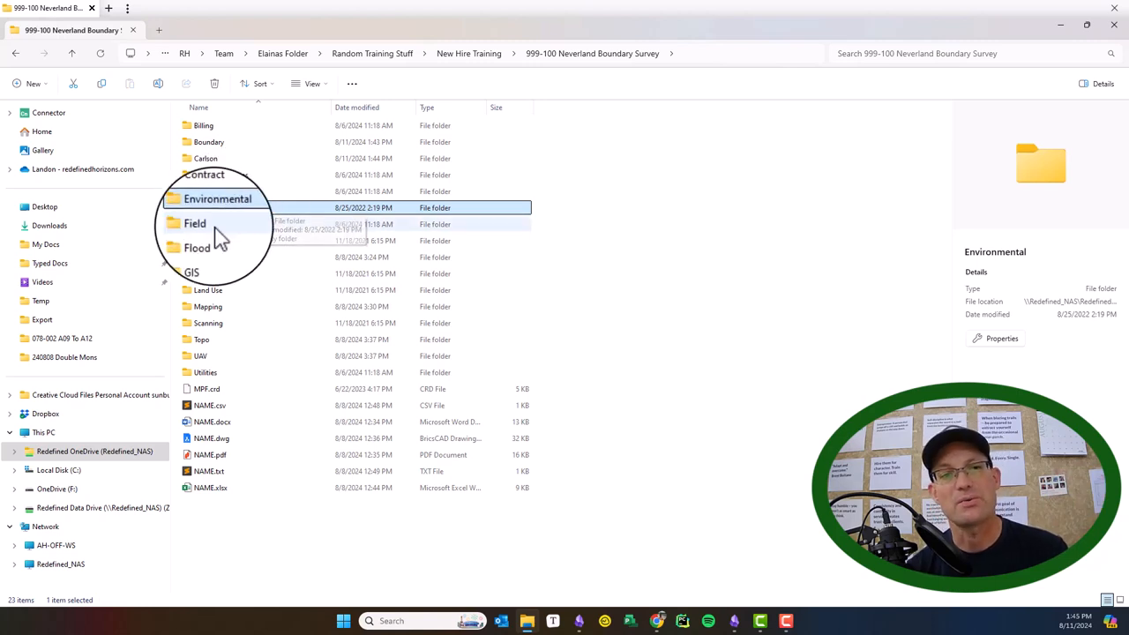
click(202, 224)
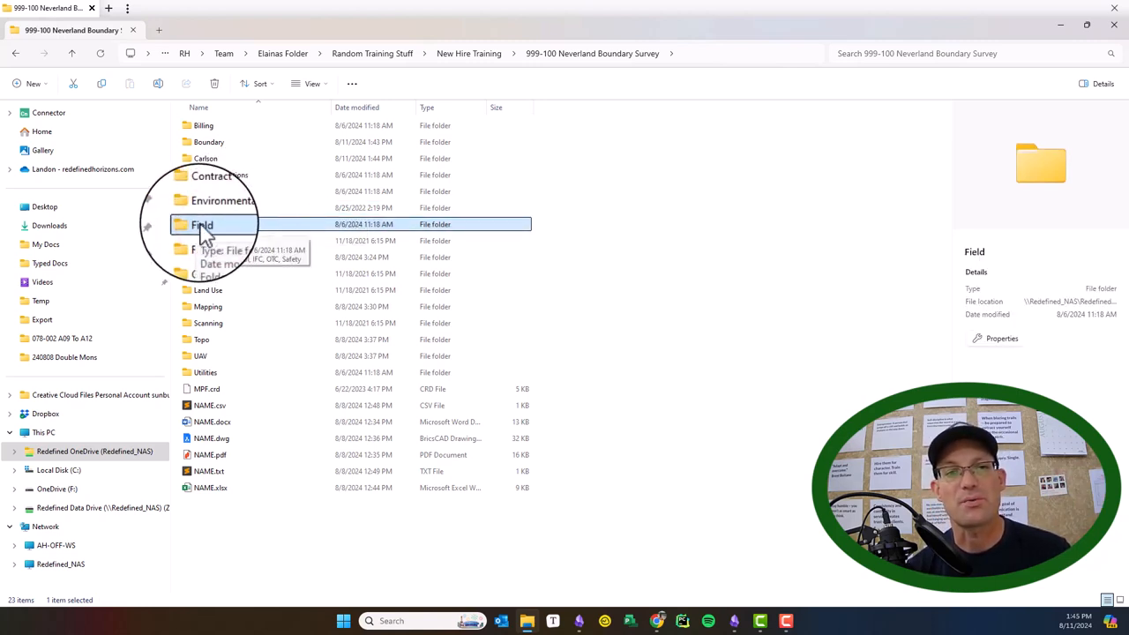
double_click(203, 224)
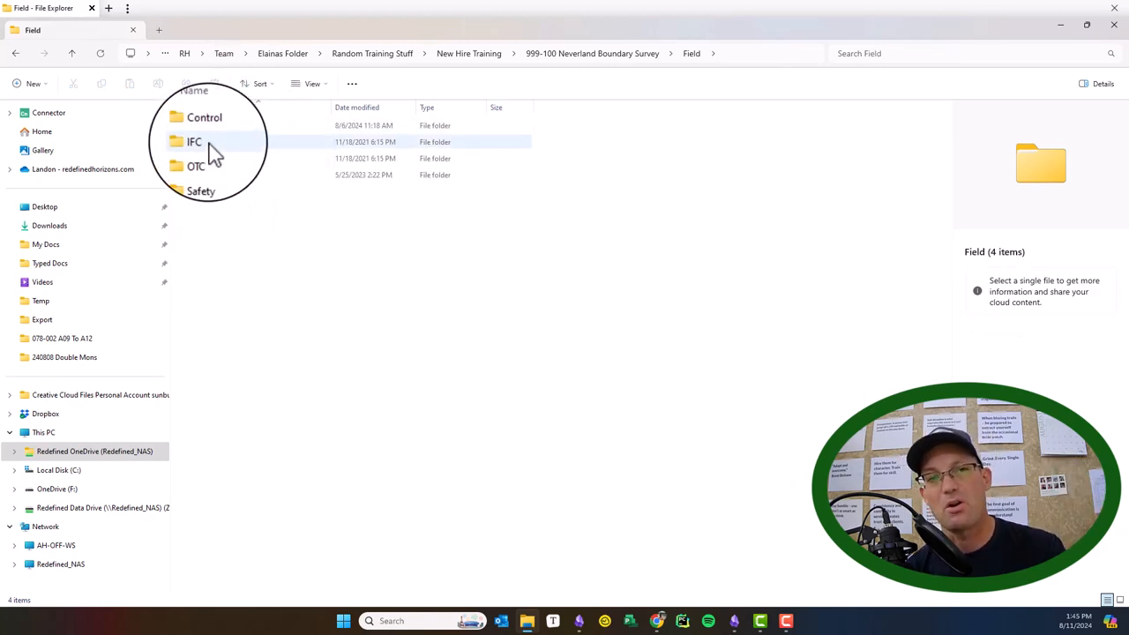
click(193, 142)
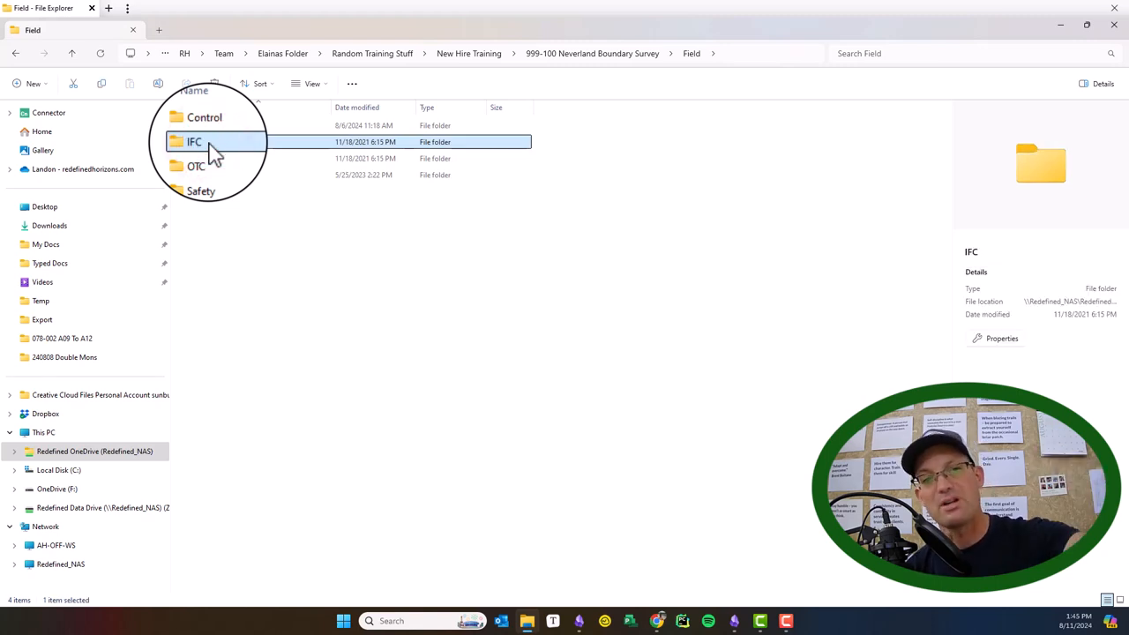
click(213, 160)
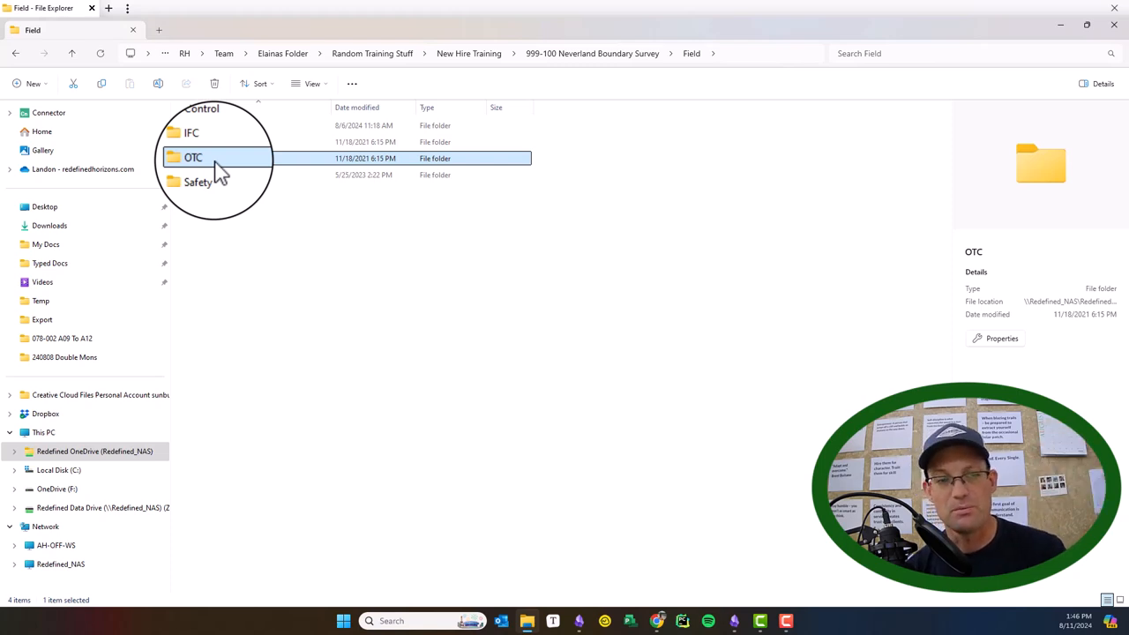
click(202, 173)
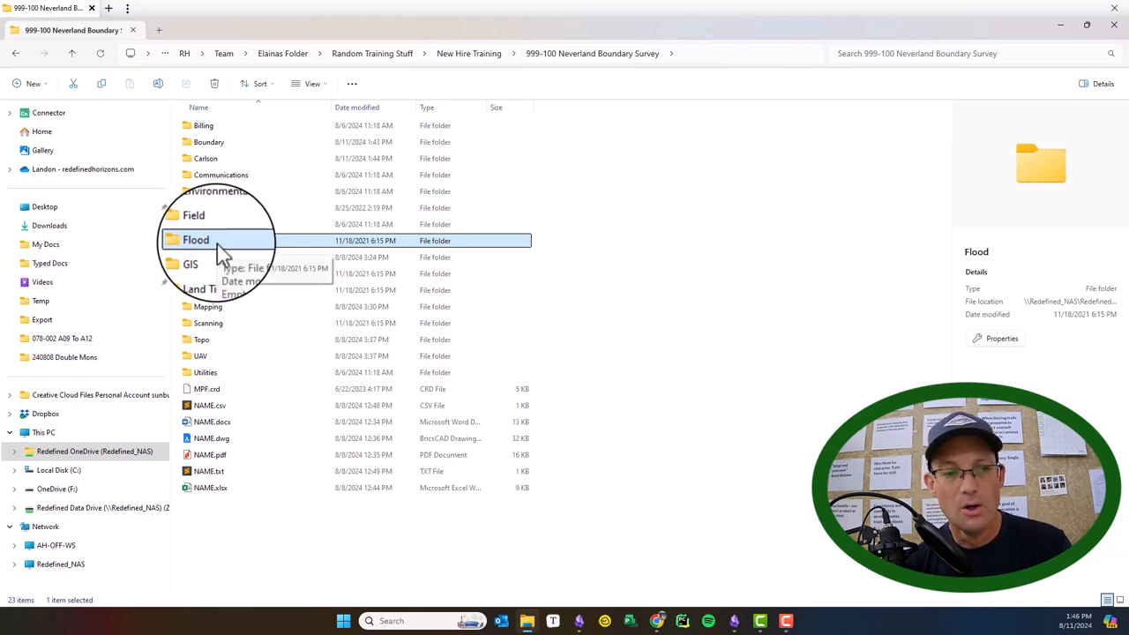
click(195, 256)
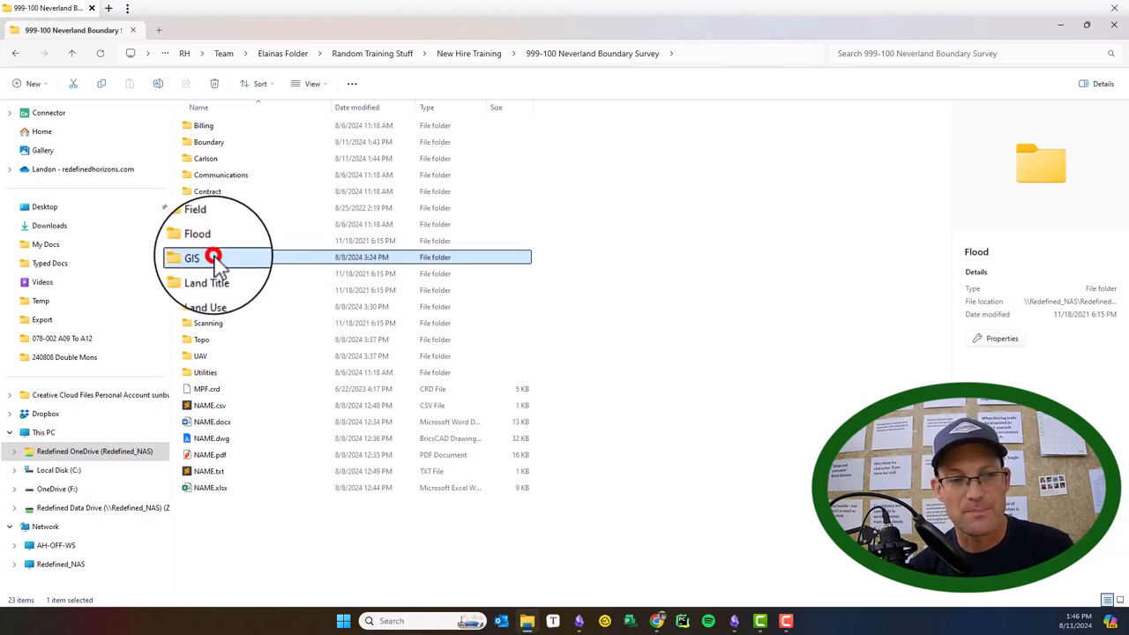
click(190, 257)
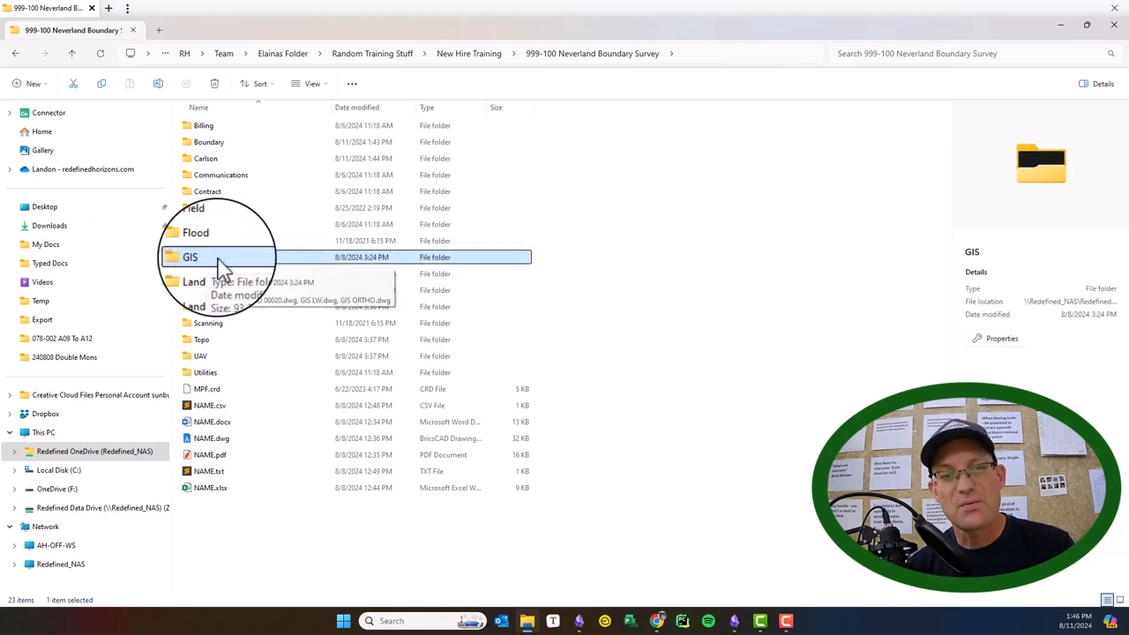
mouse_move(231, 263)
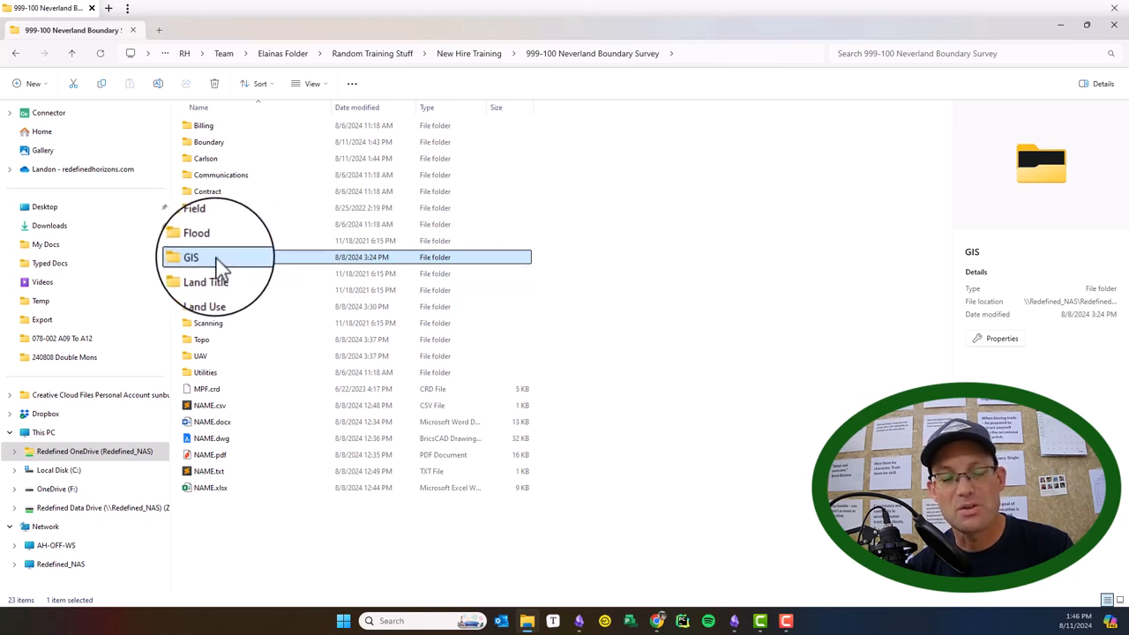
double_click(191, 256)
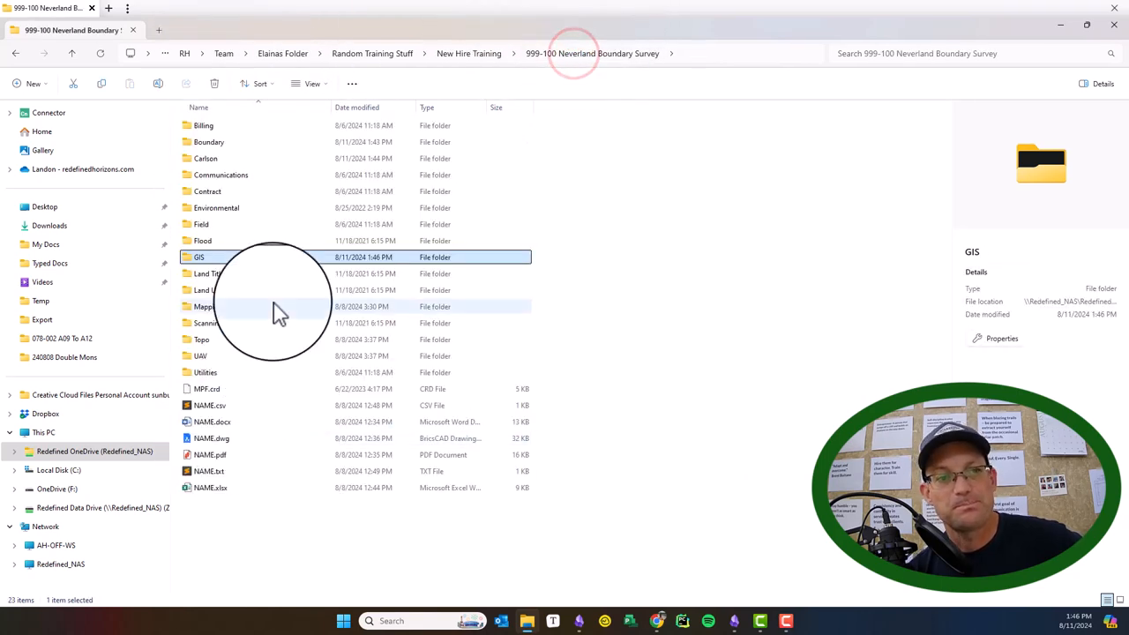
click(206, 273)
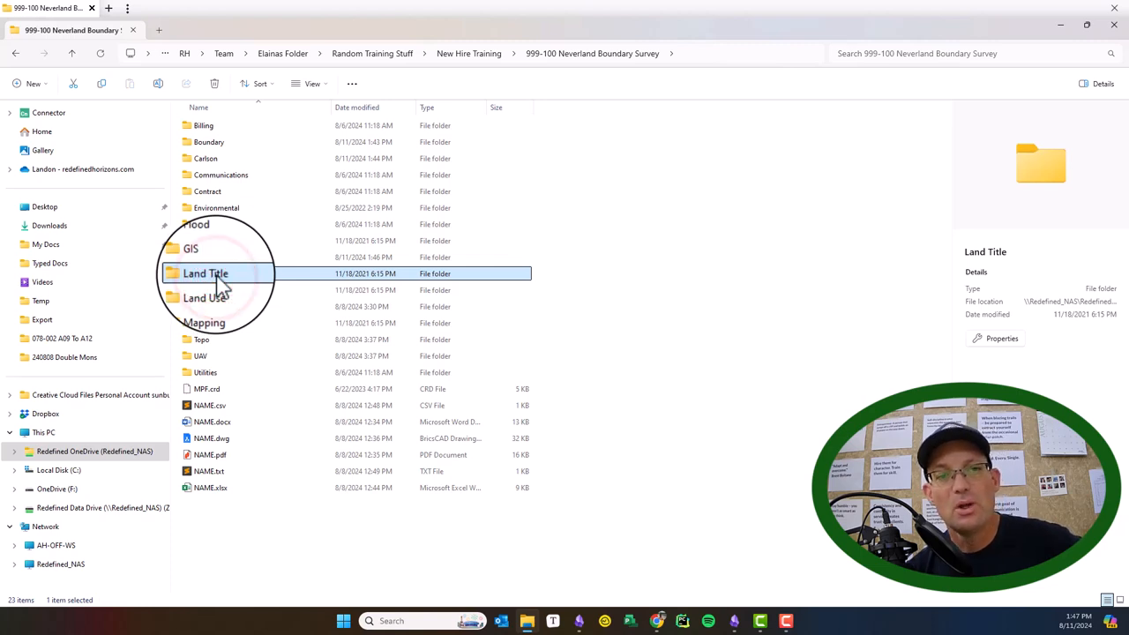
click(216, 274)
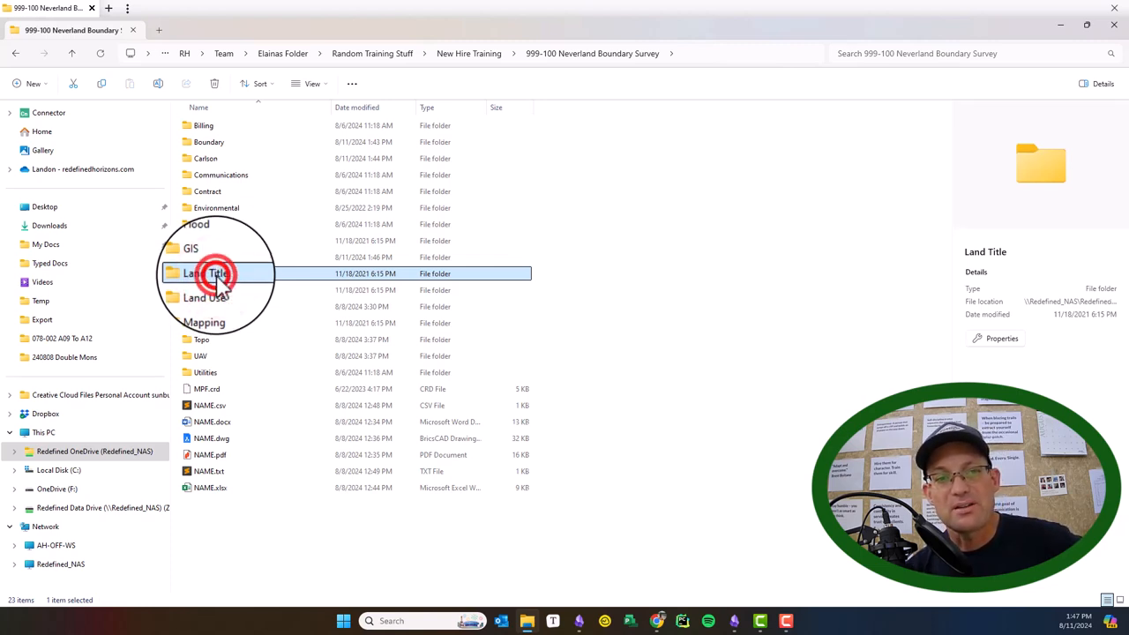
double_click(203, 274)
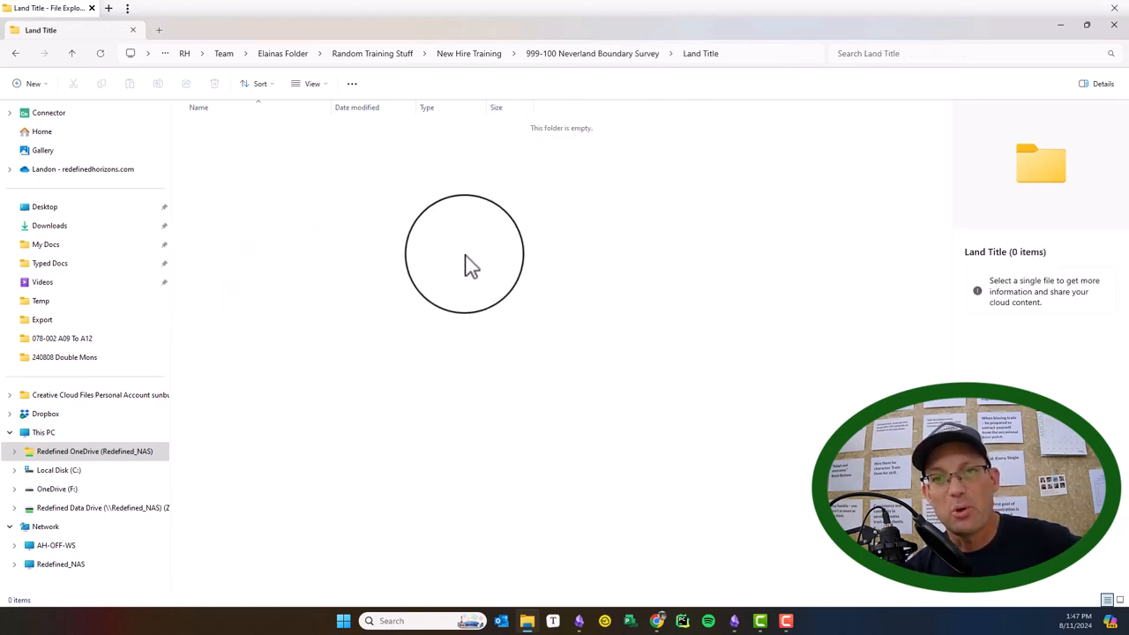
mouse_move(418, 278)
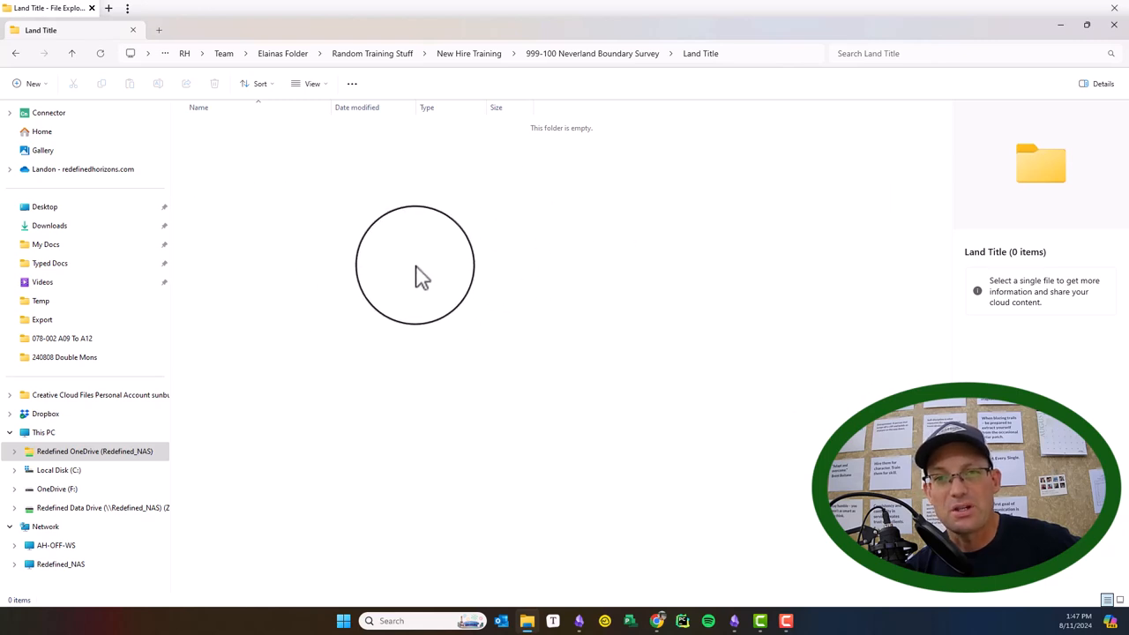
mouse_move(439, 304)
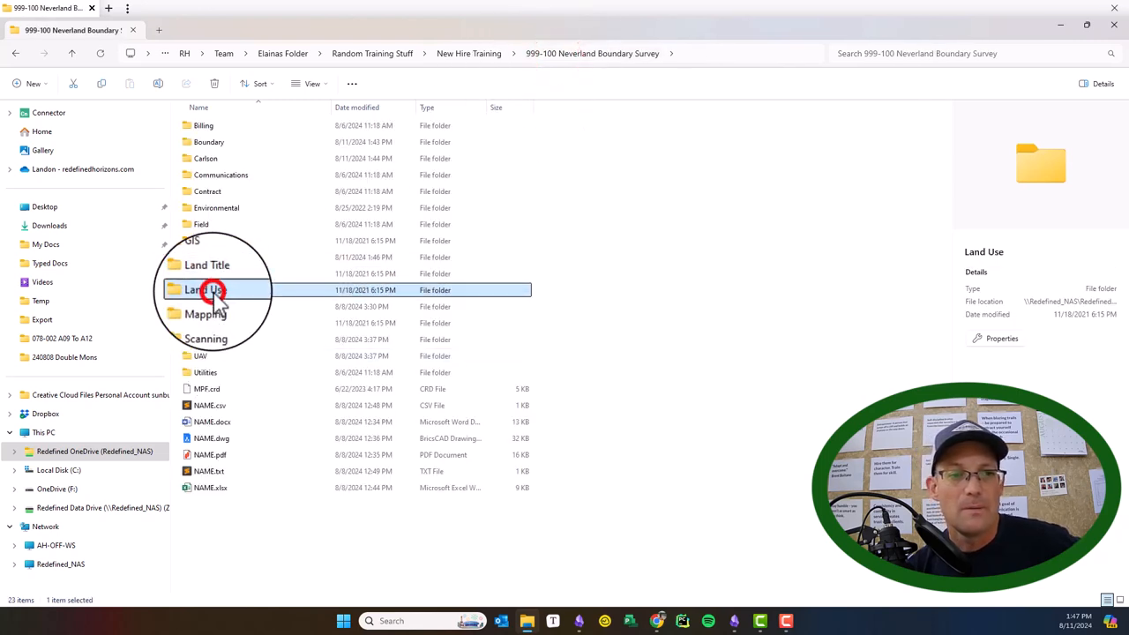
mouse_move(234, 295)
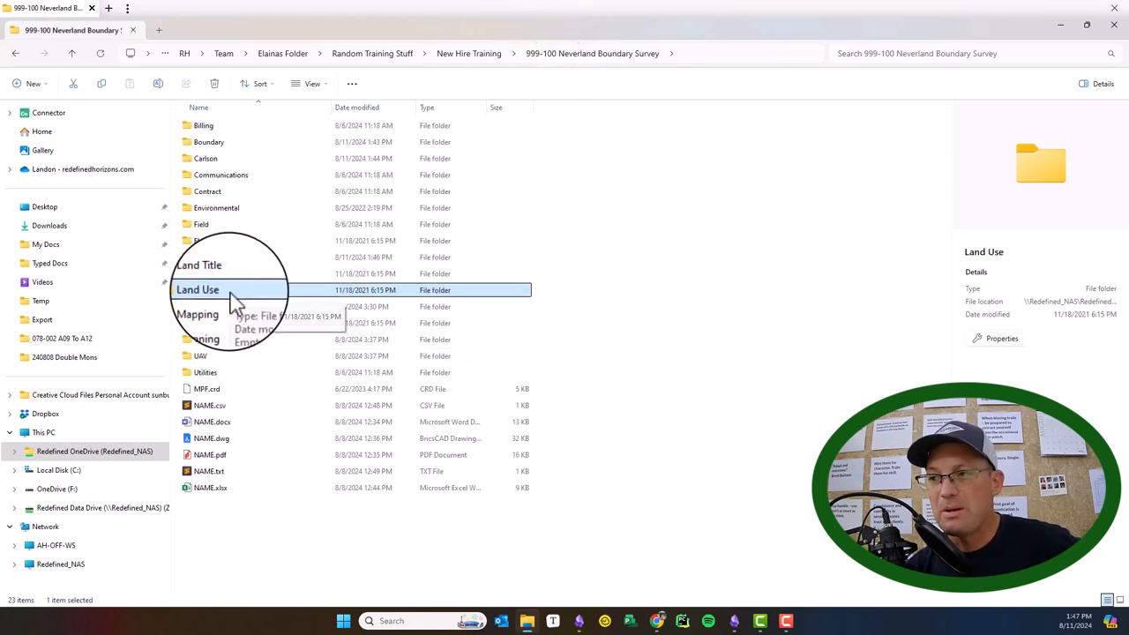
double_click(198, 289)
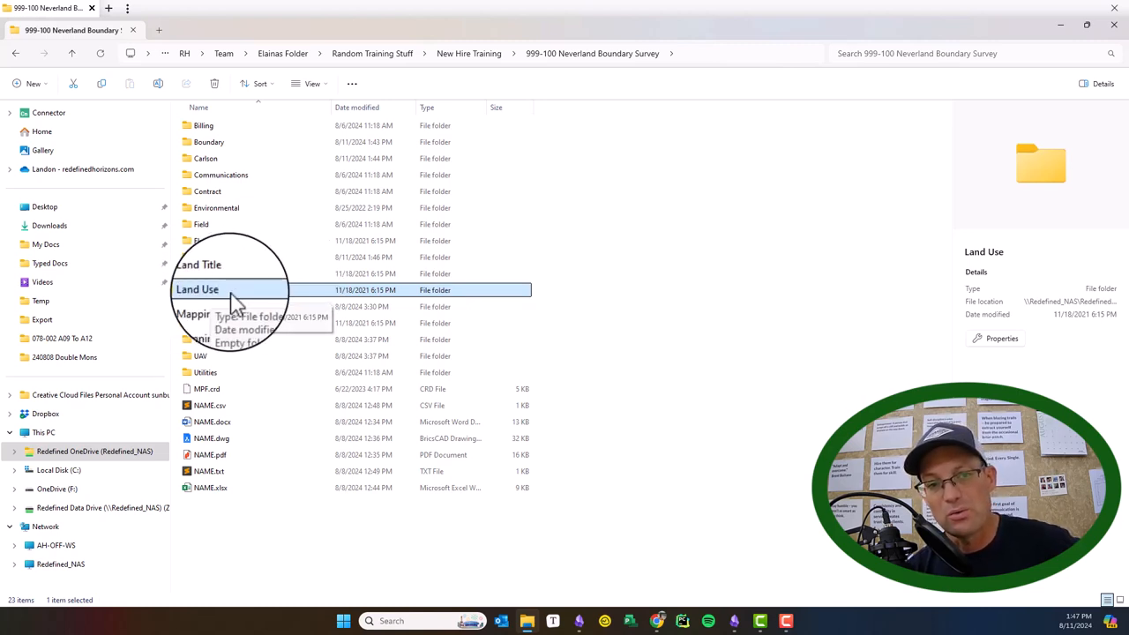
click(207, 304)
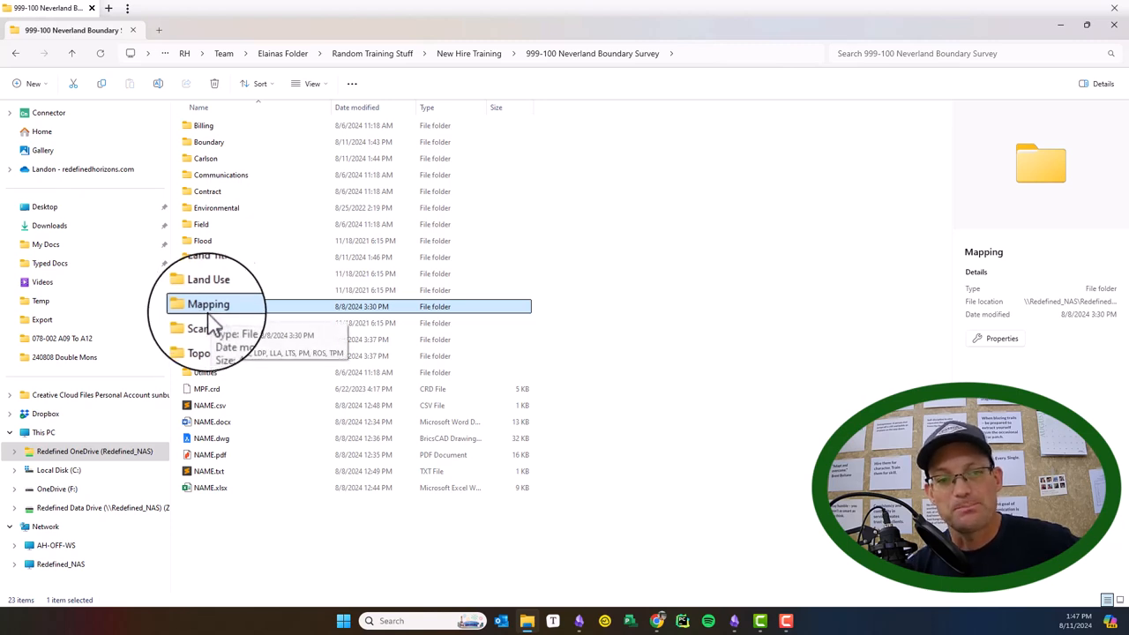
click(206, 322)
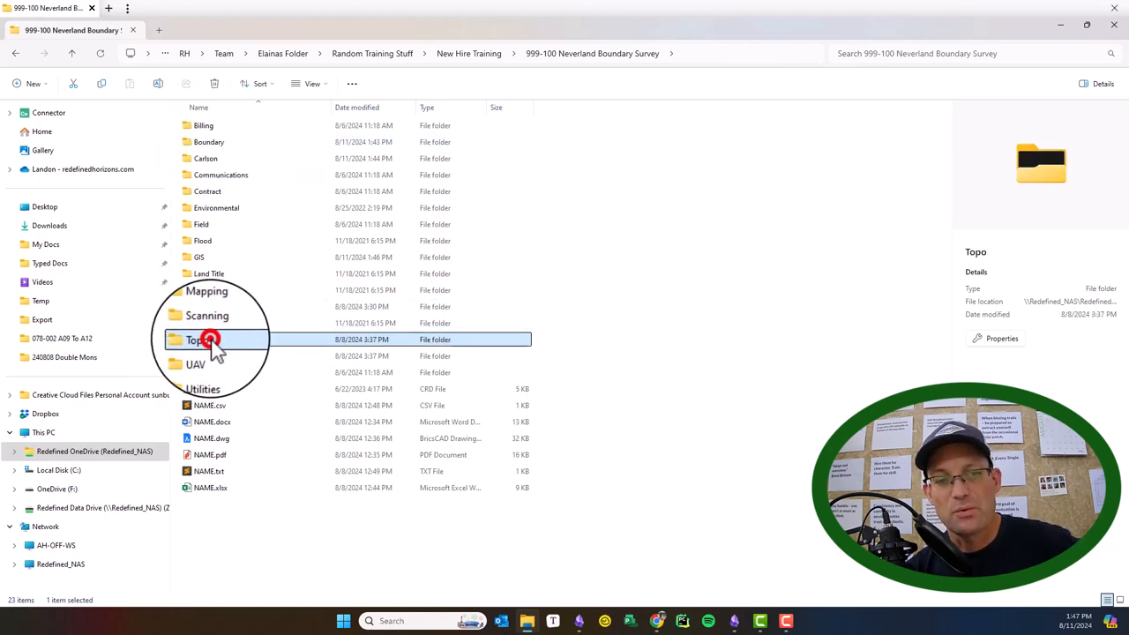
double_click(197, 339)
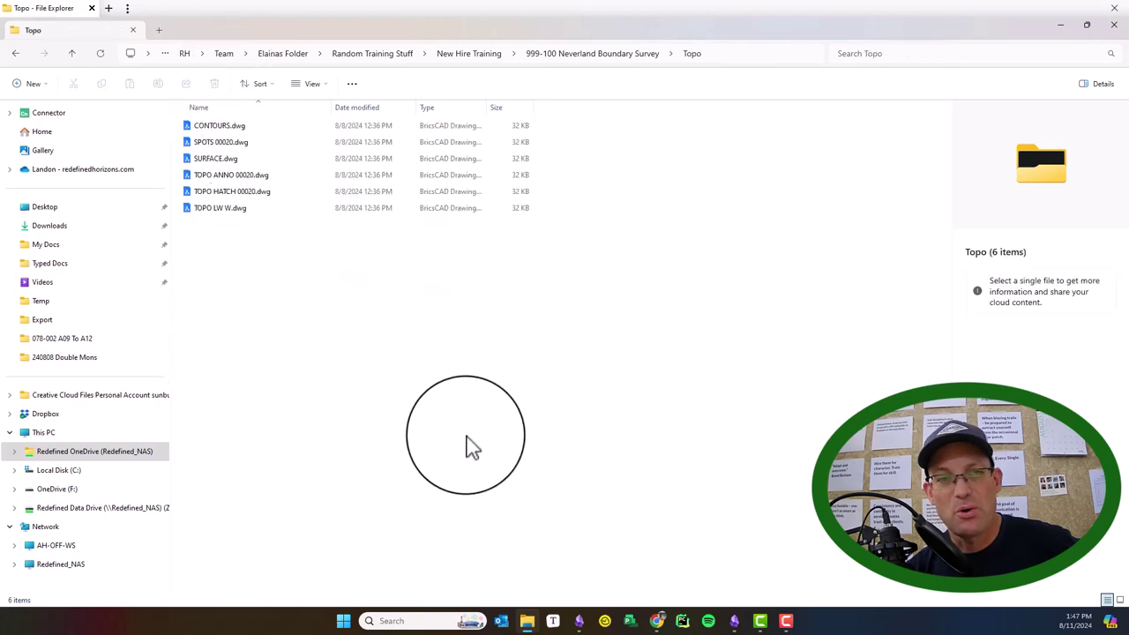
mouse_move(246, 273)
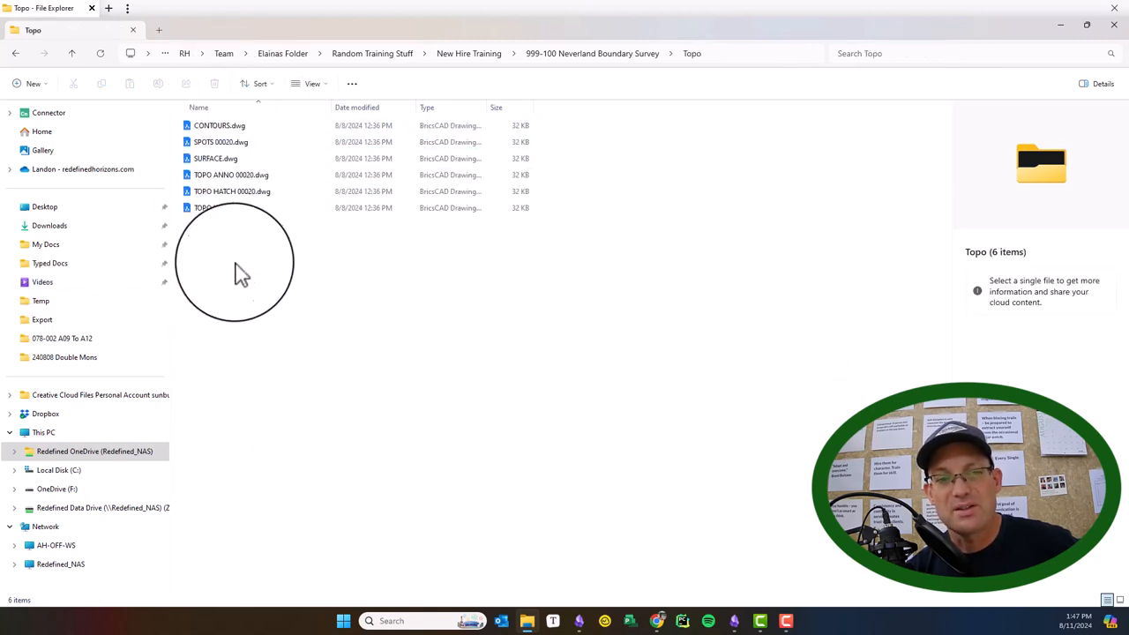
mouse_move(244, 265)
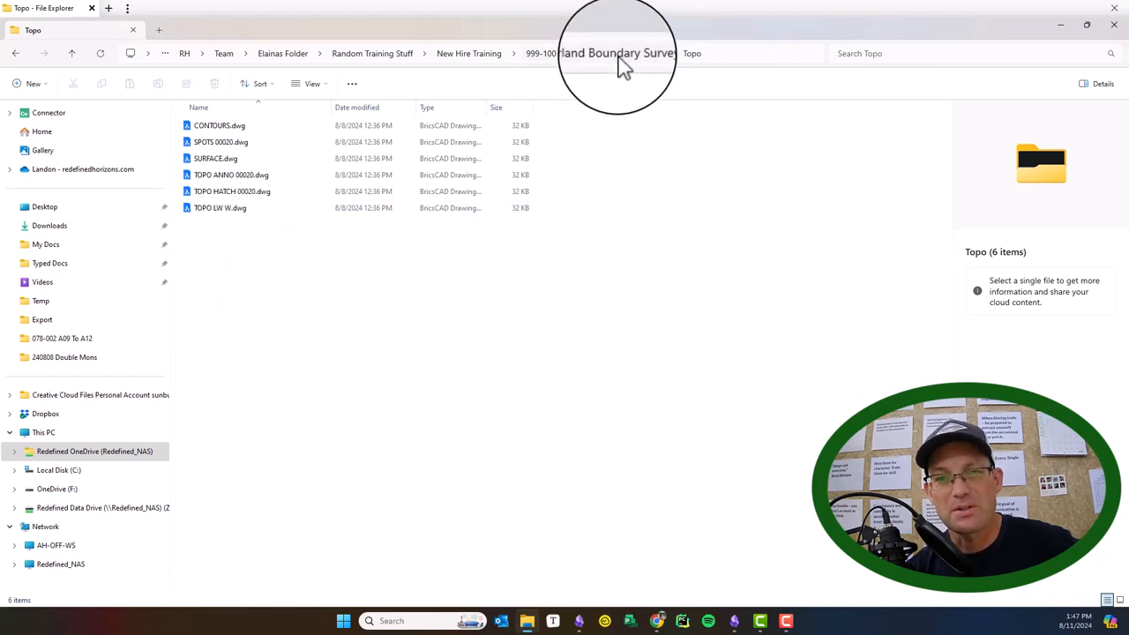
click(617, 53)
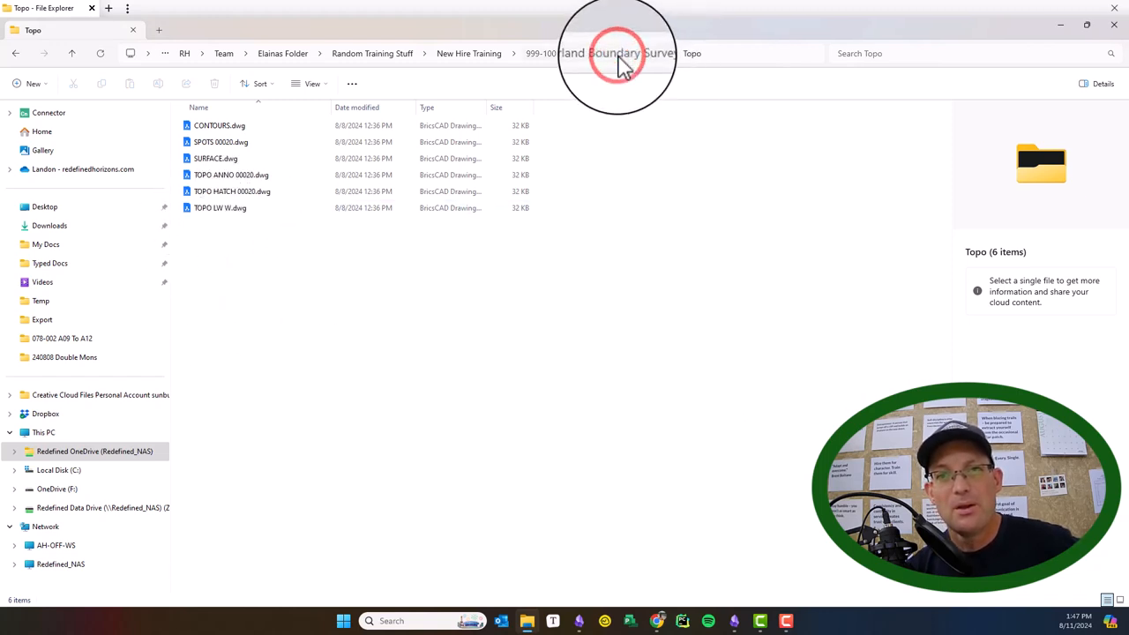
click(609, 53)
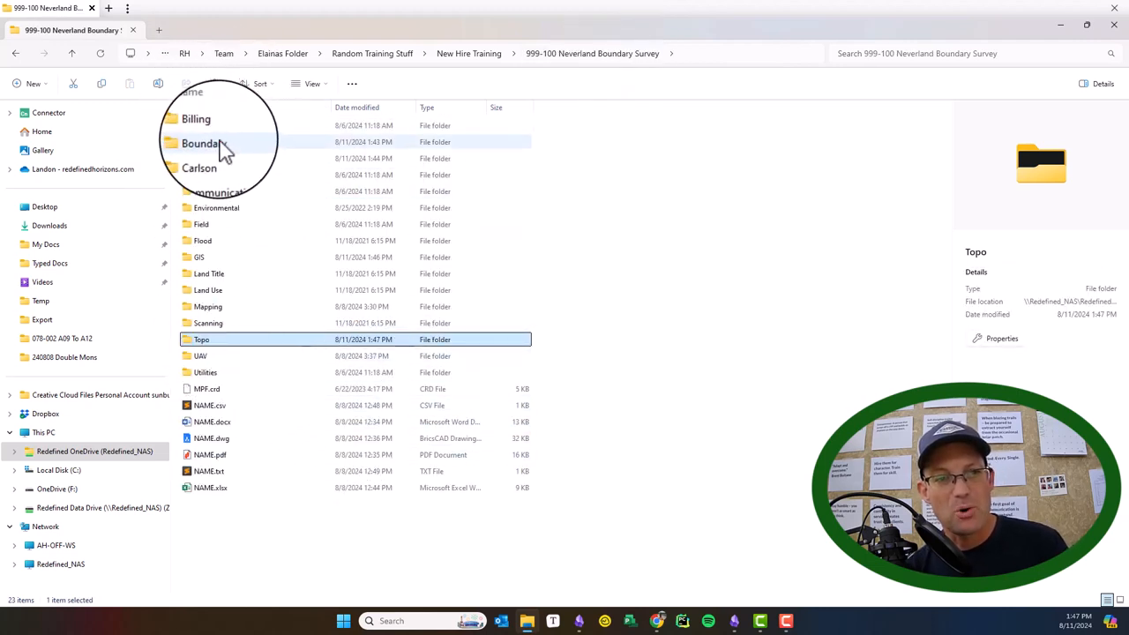
Step: Open the Mapping folder and scroll through subfolders ECE, LDP, LLA, LTS, PM, ROS, TPM
click(209, 141)
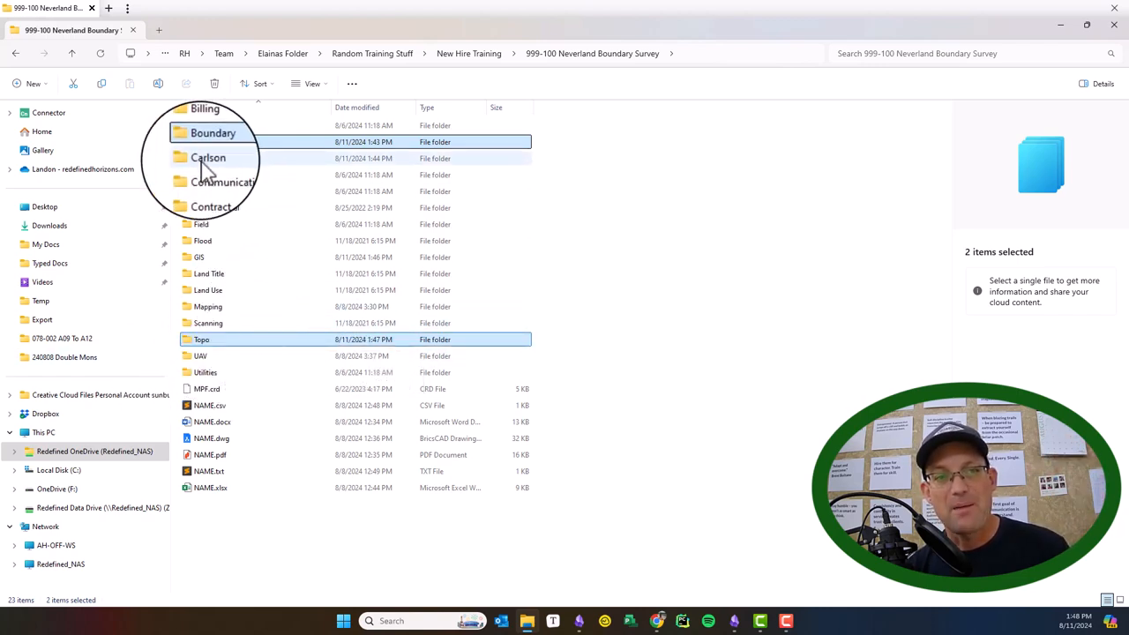
click(208, 306)
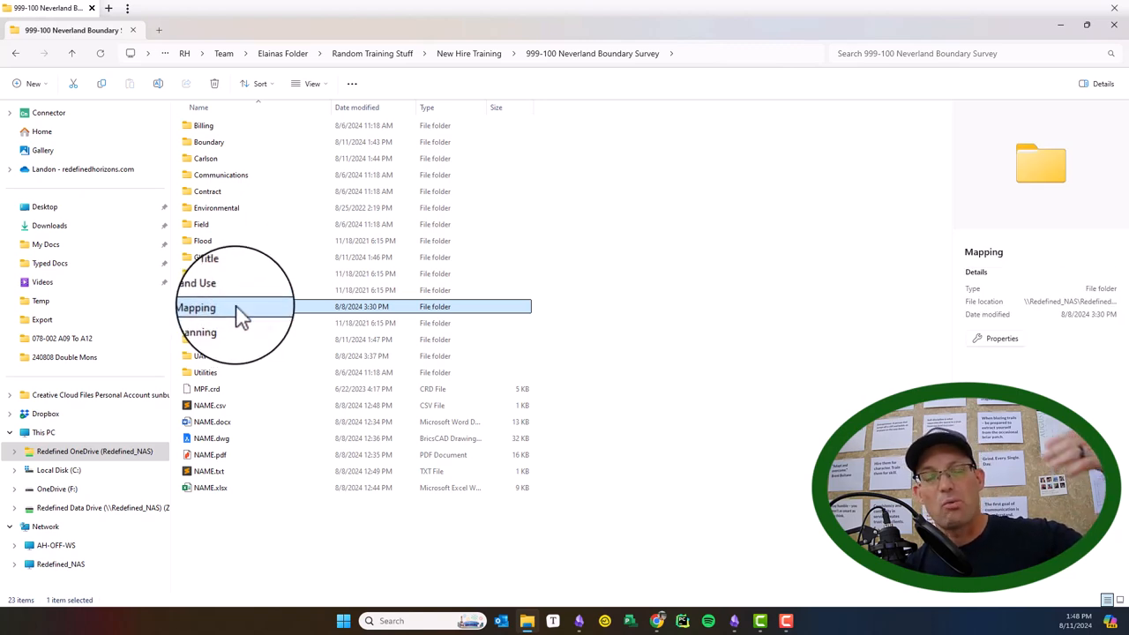
mouse_move(245, 315)
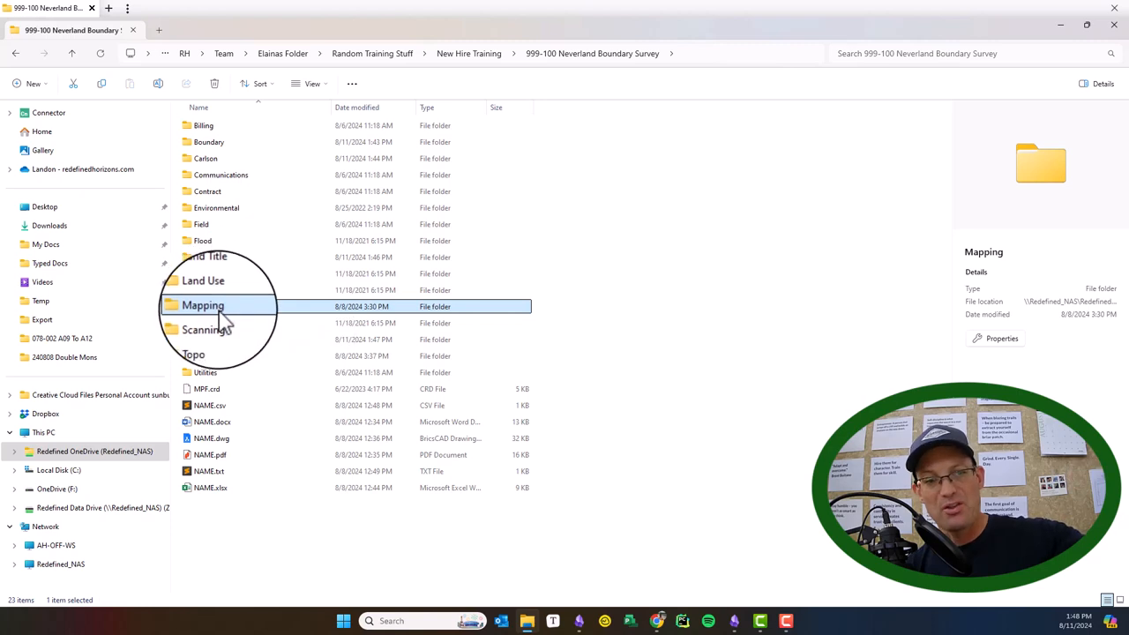
double_click(203, 306)
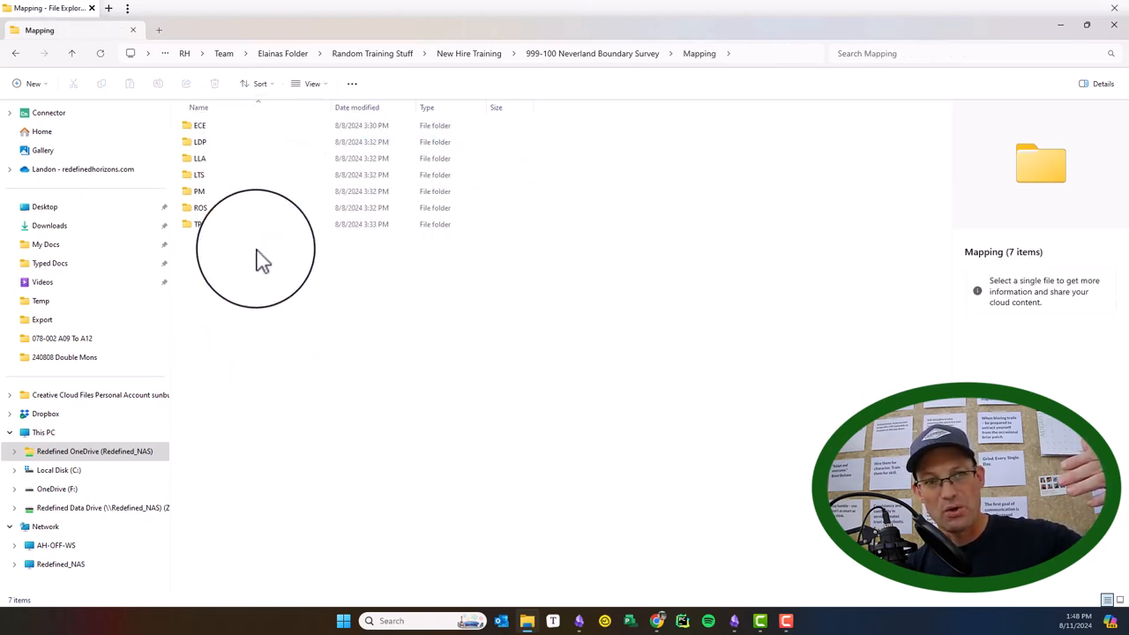
mouse_move(238, 211)
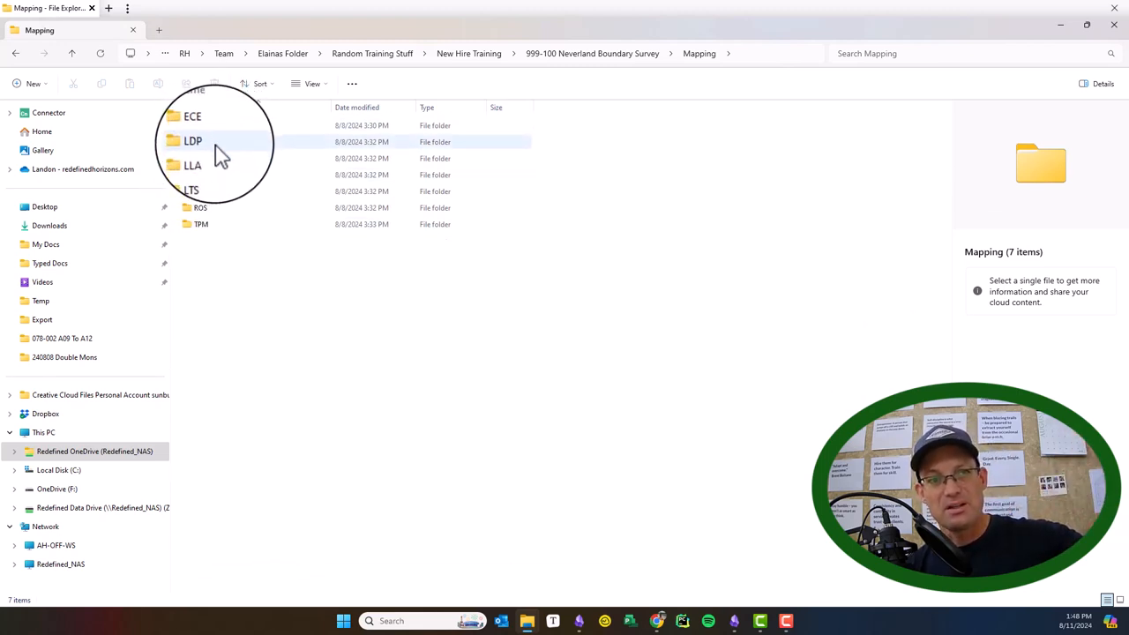
scroll(down, 3)
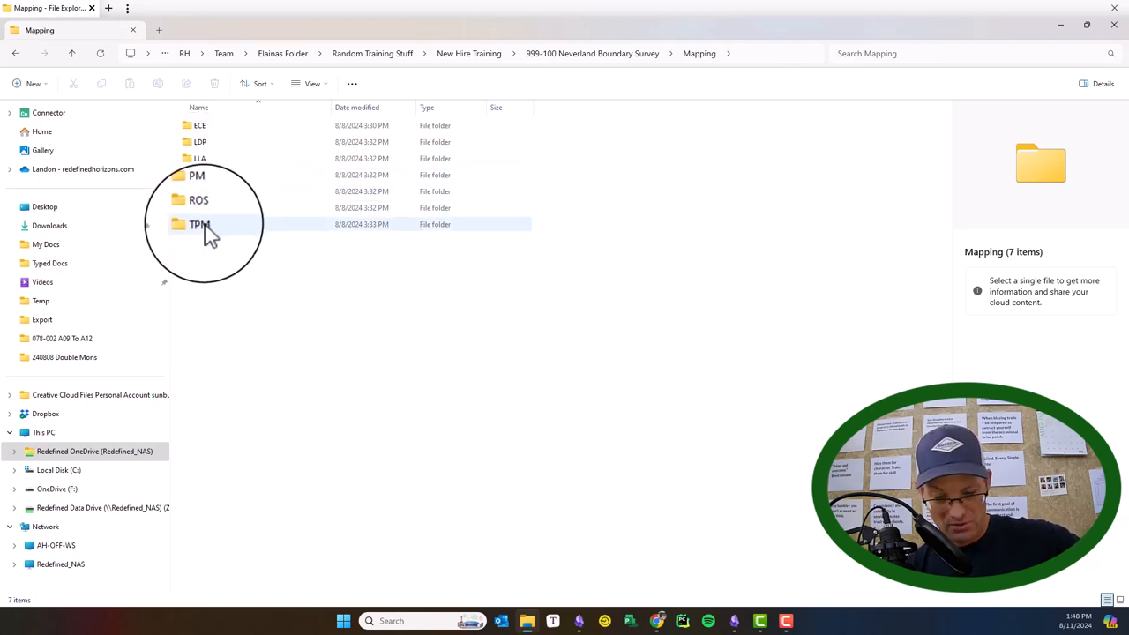
mouse_move(216, 234)
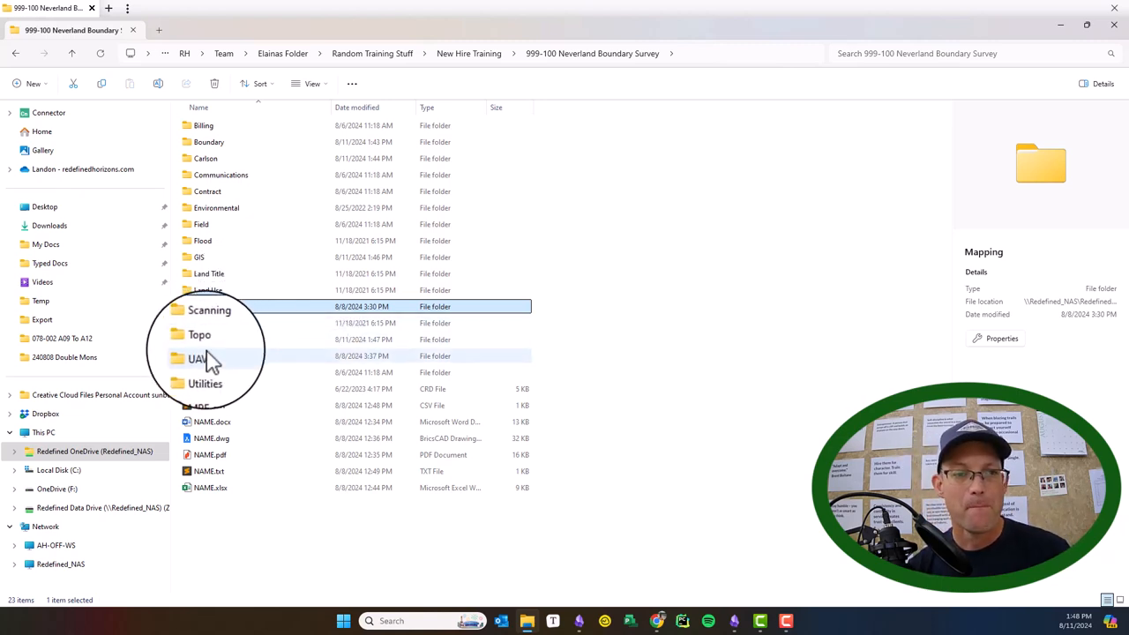
Step: Open the UAV folder and select the UAV ORTHO.dwg drawing
double_click(197, 355)
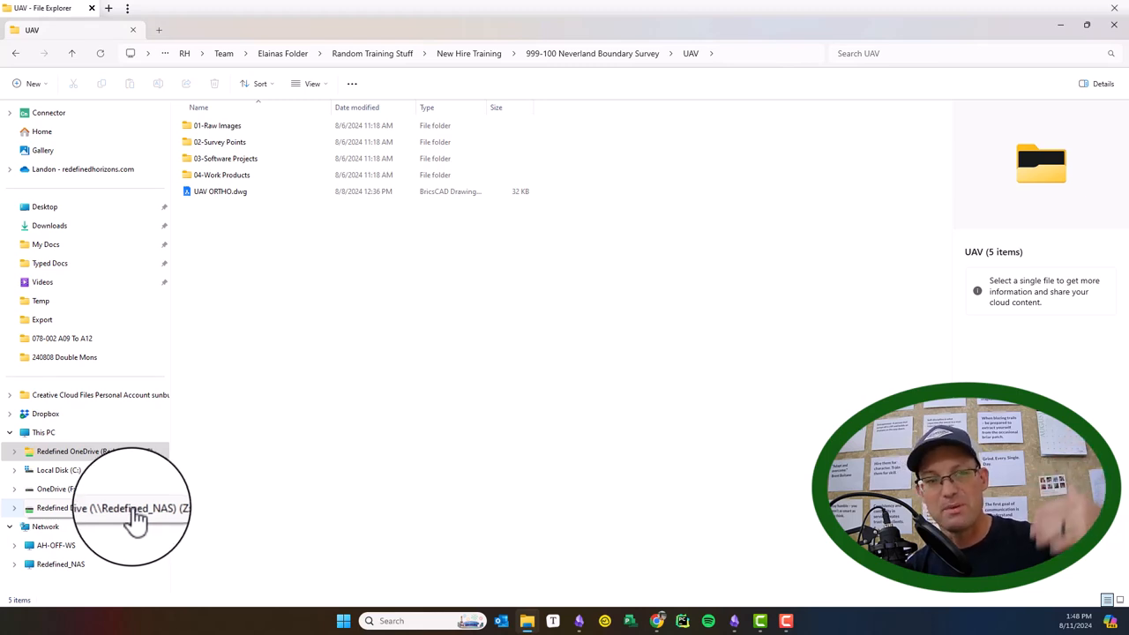
click(220, 192)
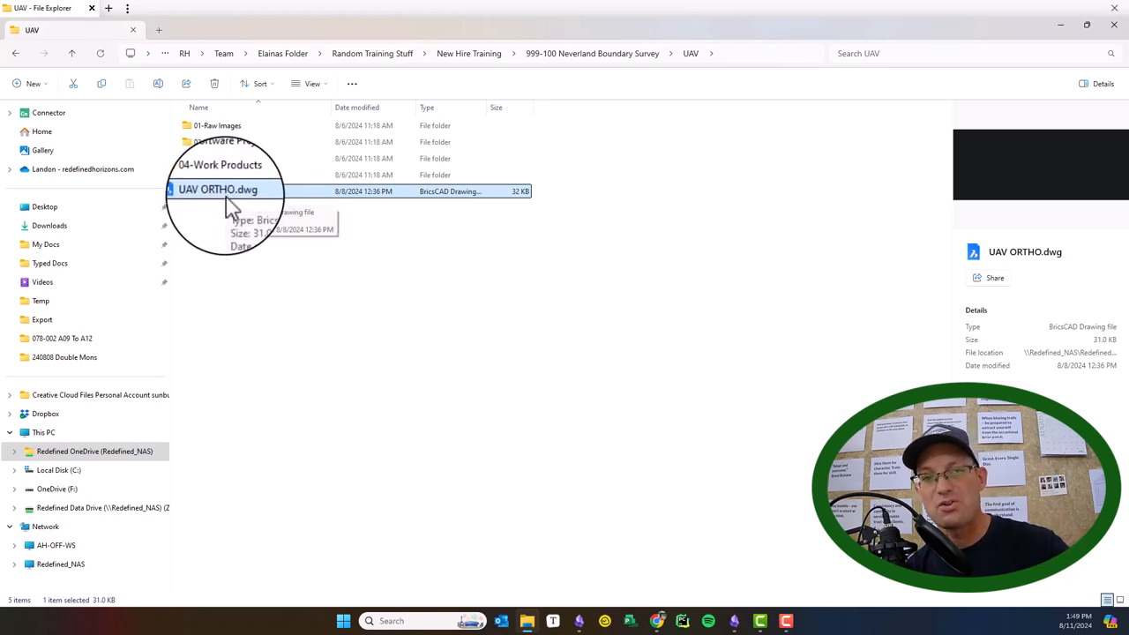
mouse_move(240, 205)
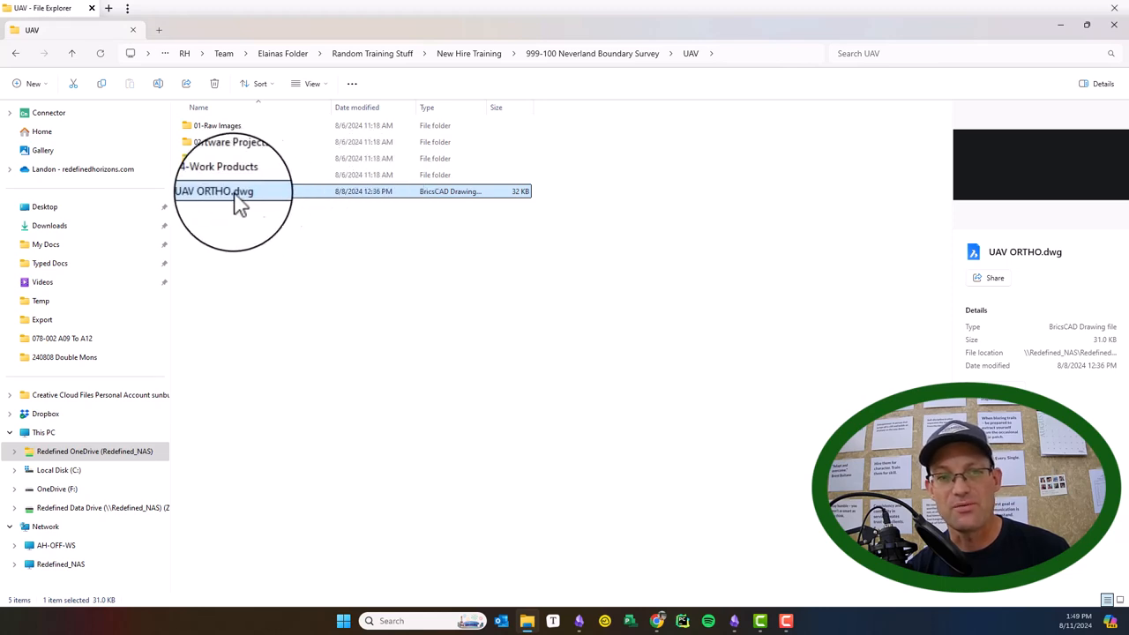
mouse_move(265, 199)
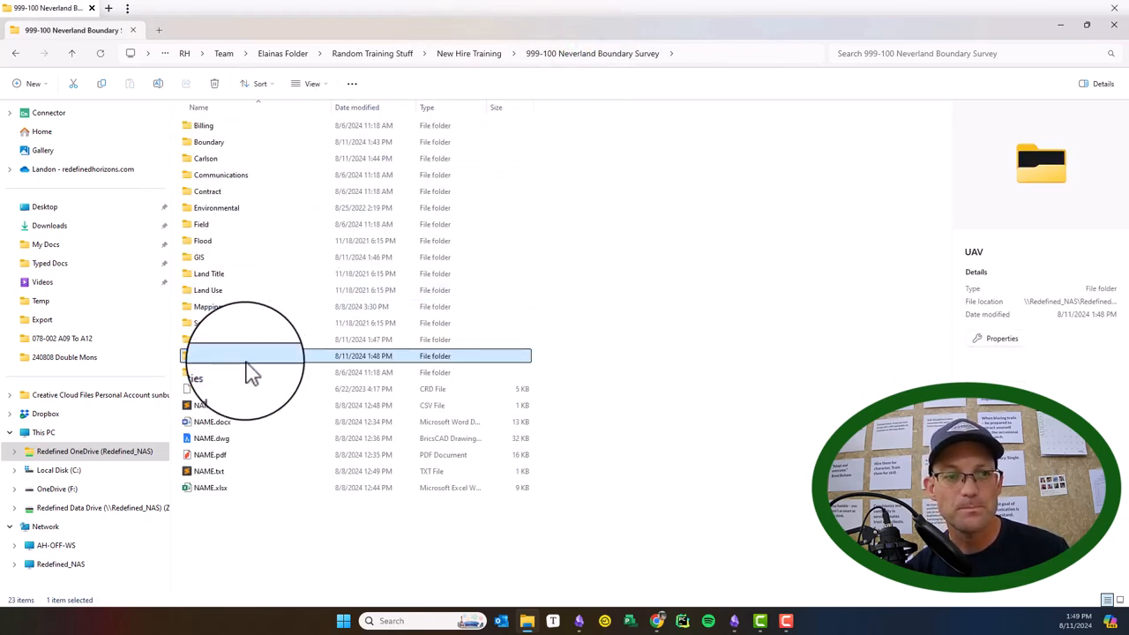
Step: Open the Utilities folder, showing its single Research subfolder
double_click(256, 356)
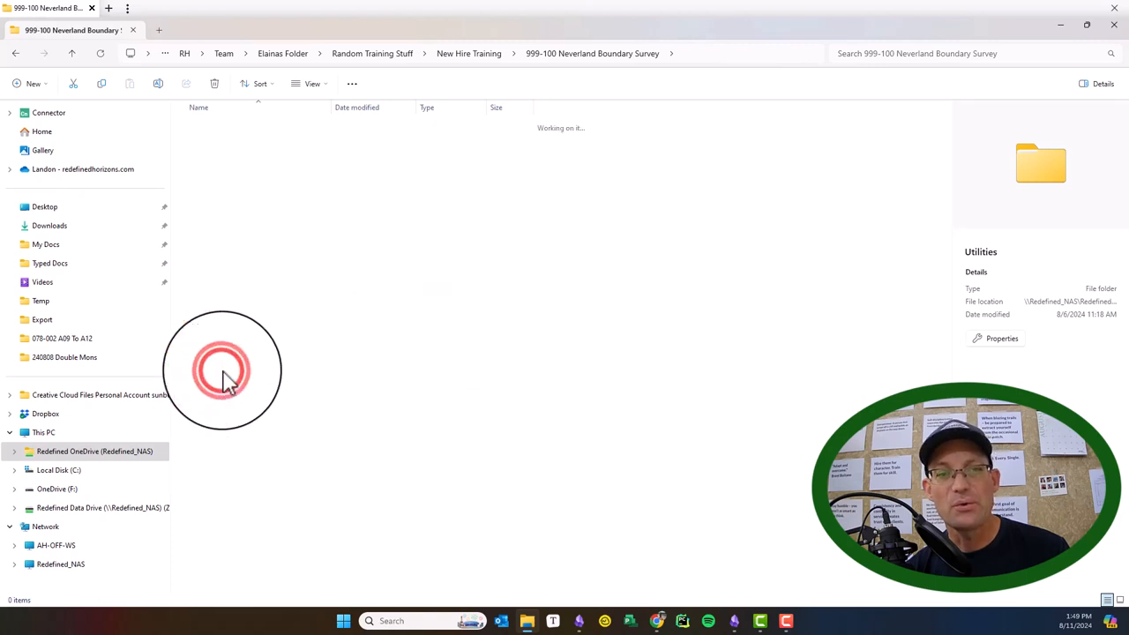
double_click(227, 379)
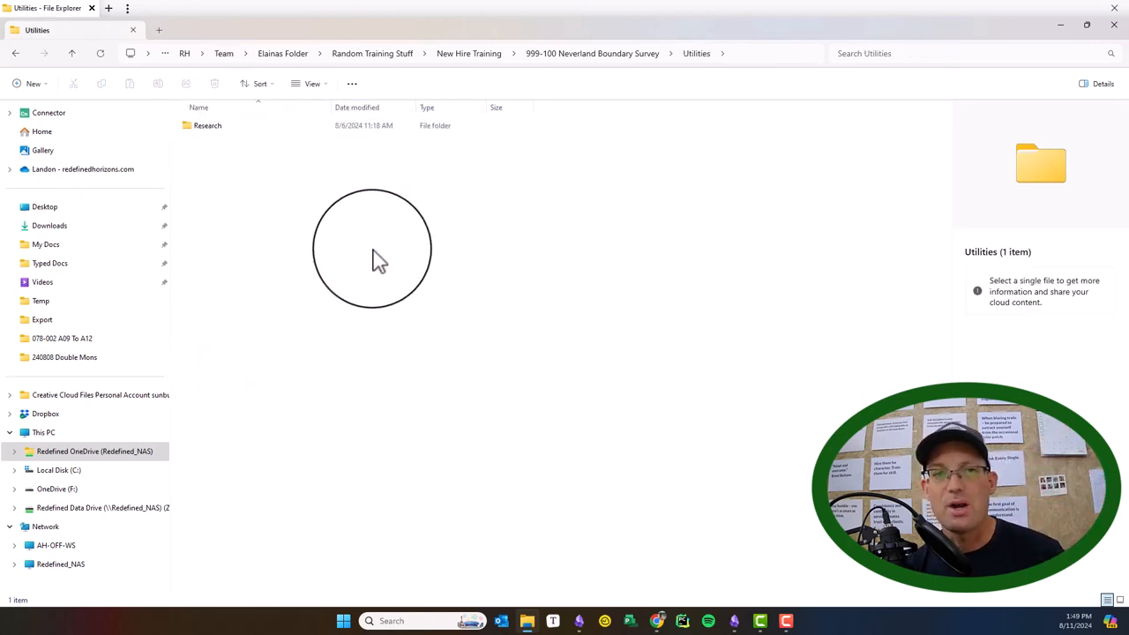
mouse_move(322, 257)
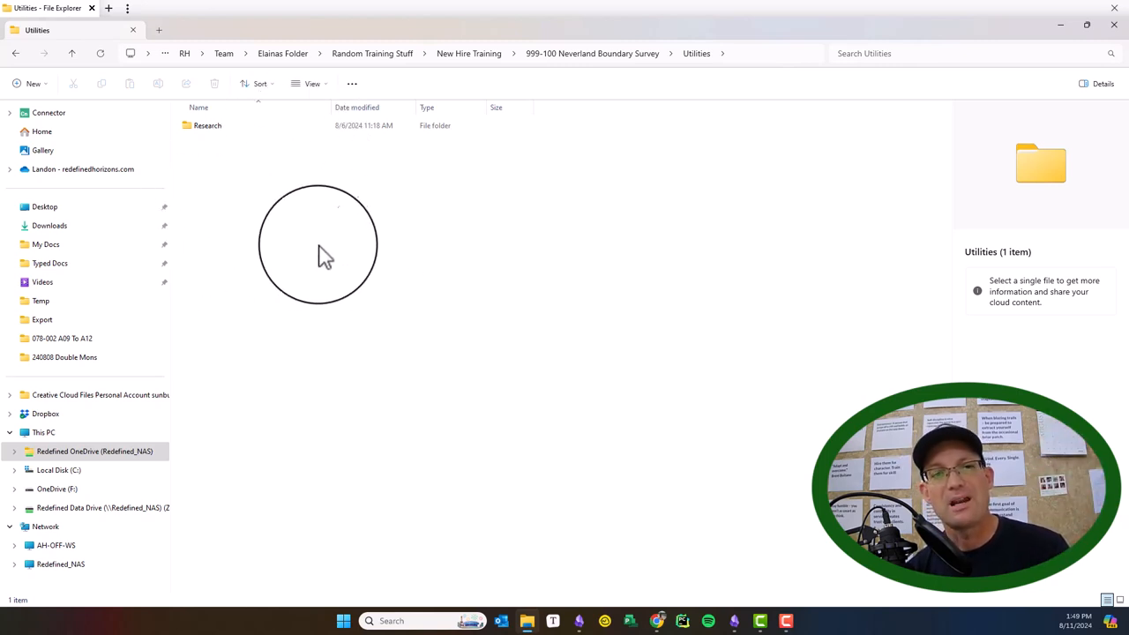
mouse_move(328, 255)
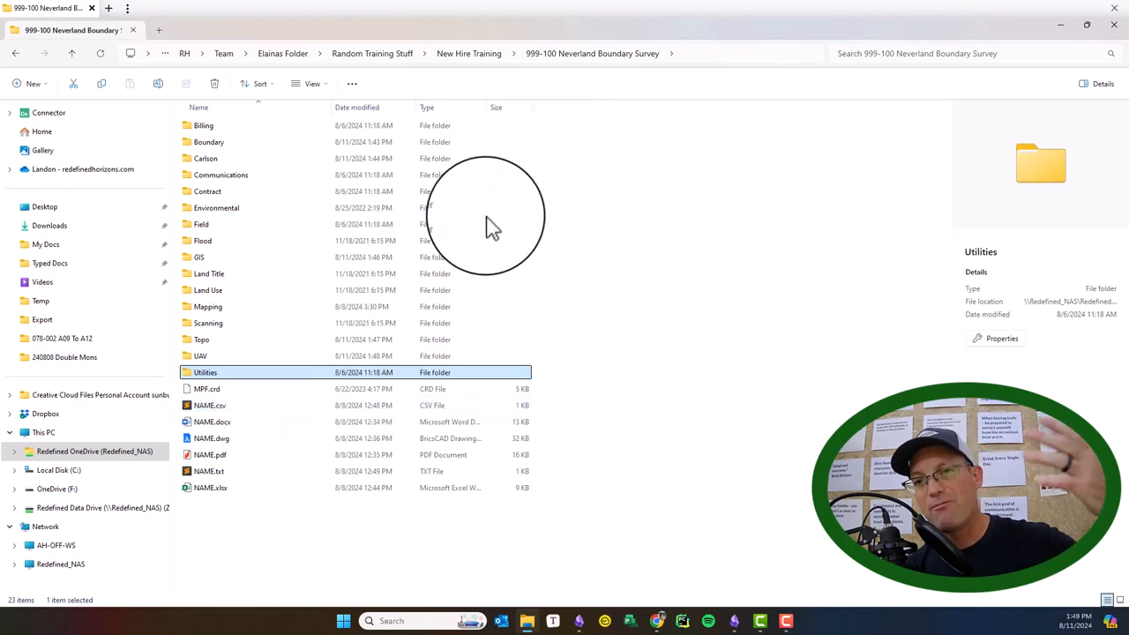
mouse_move(296, 276)
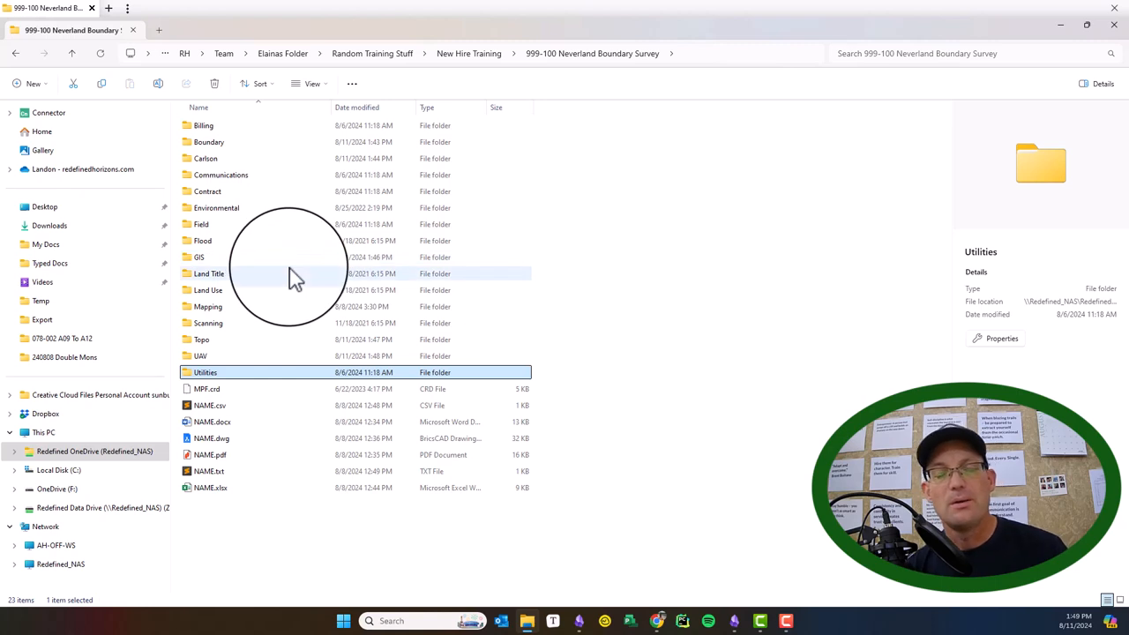
mouse_move(294, 276)
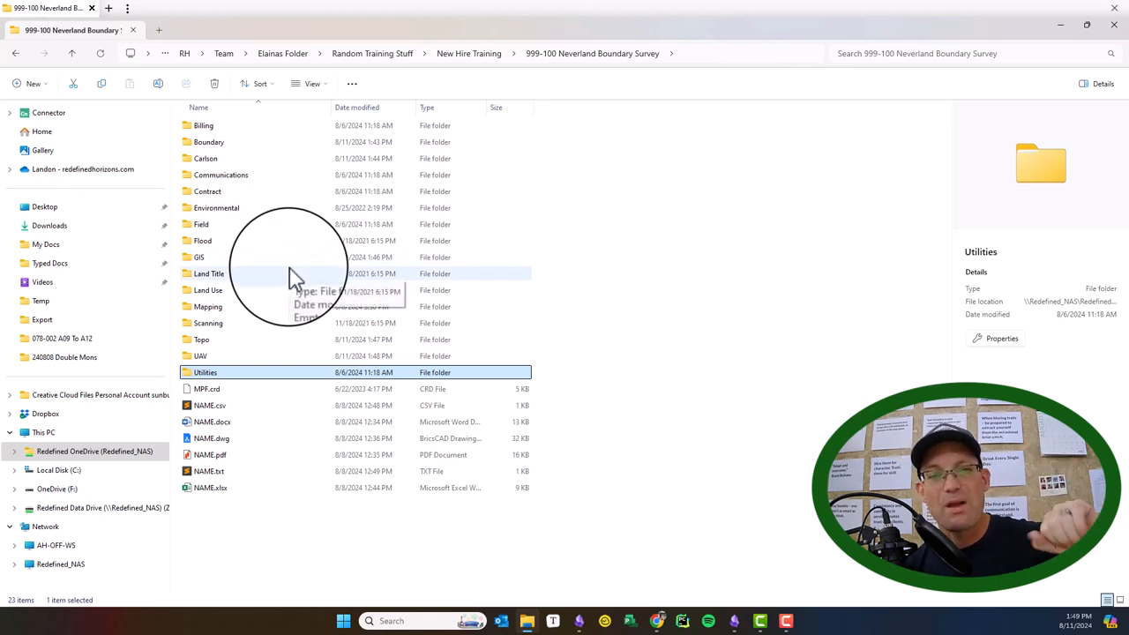
mouse_move(401, 183)
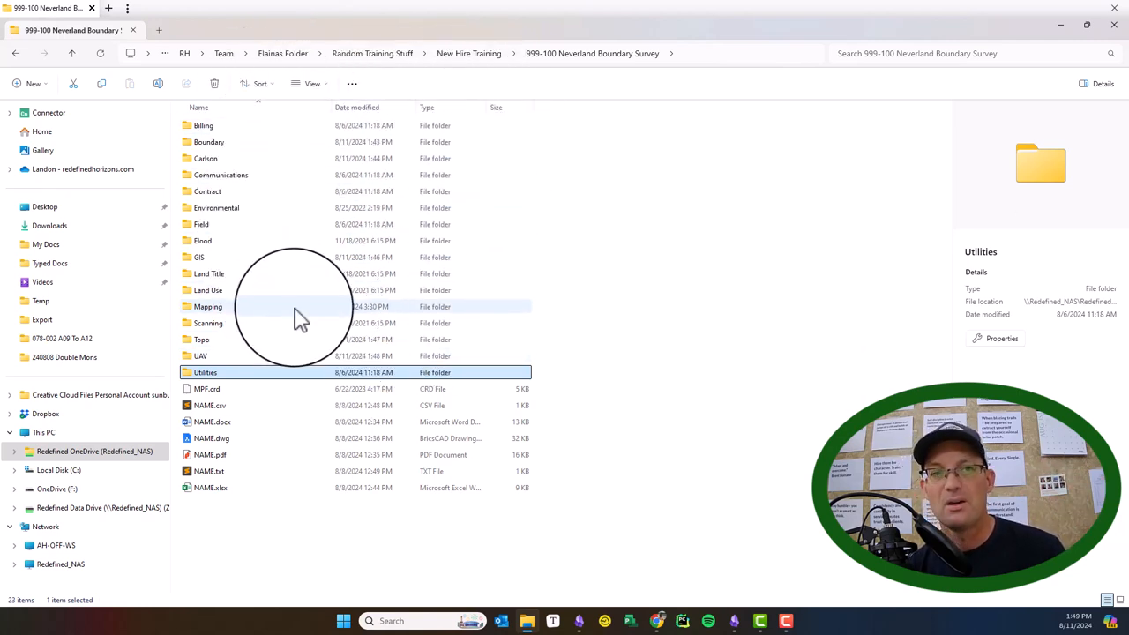
mouse_move(299, 318)
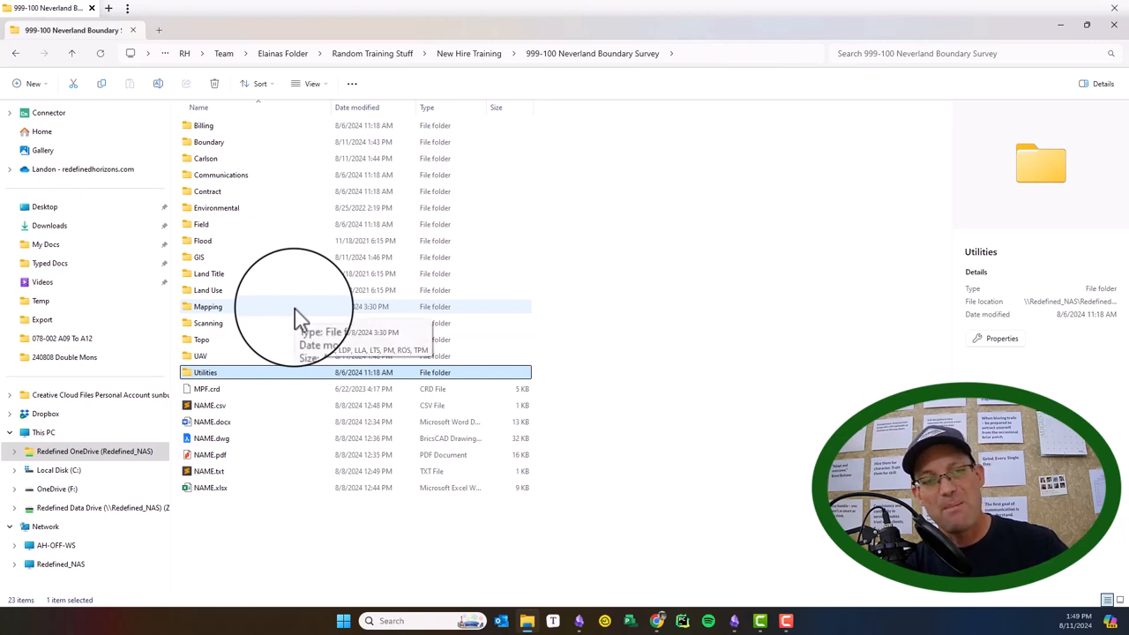